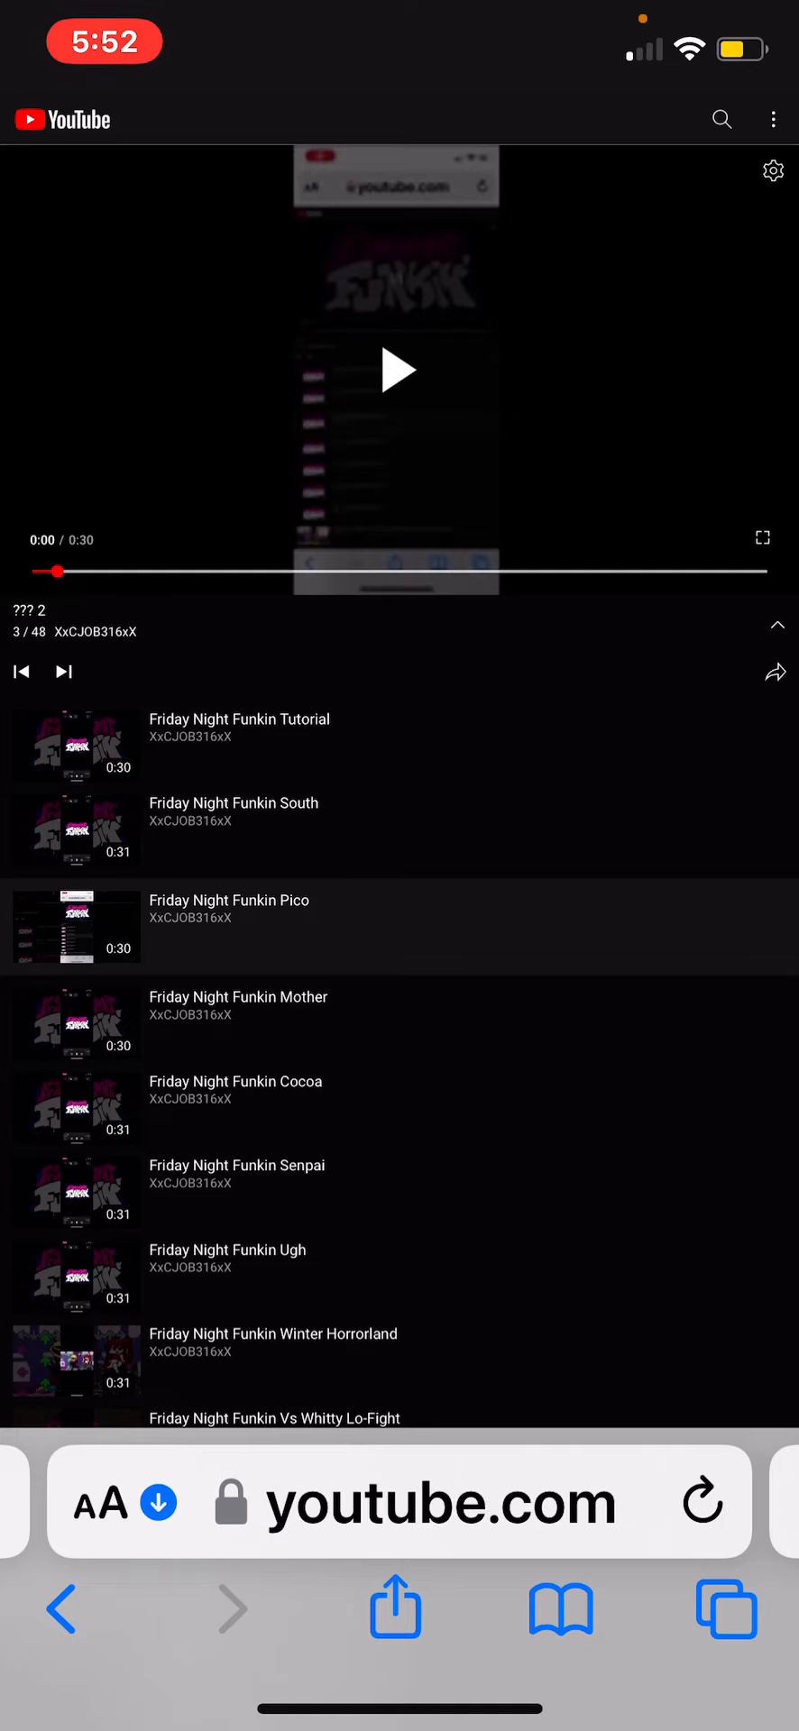
Copy the Pico video link and paste it into the Y2Mate converter's link field
{"action": "left_click", "coordinate": [777, 623]}
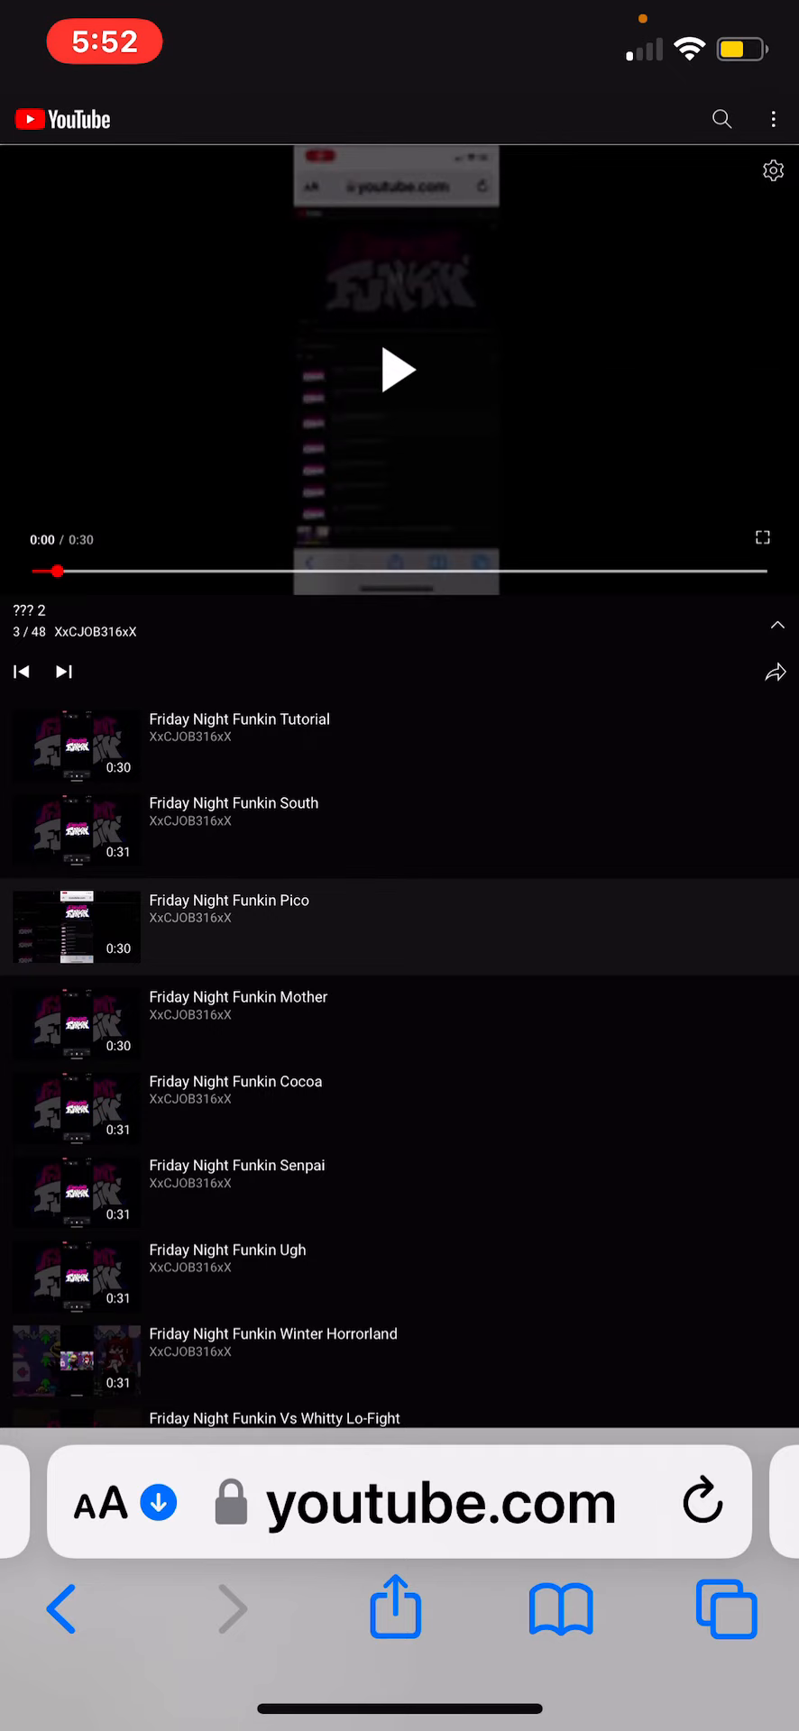
{"action": "left_click", "coordinate": [725, 1610]}
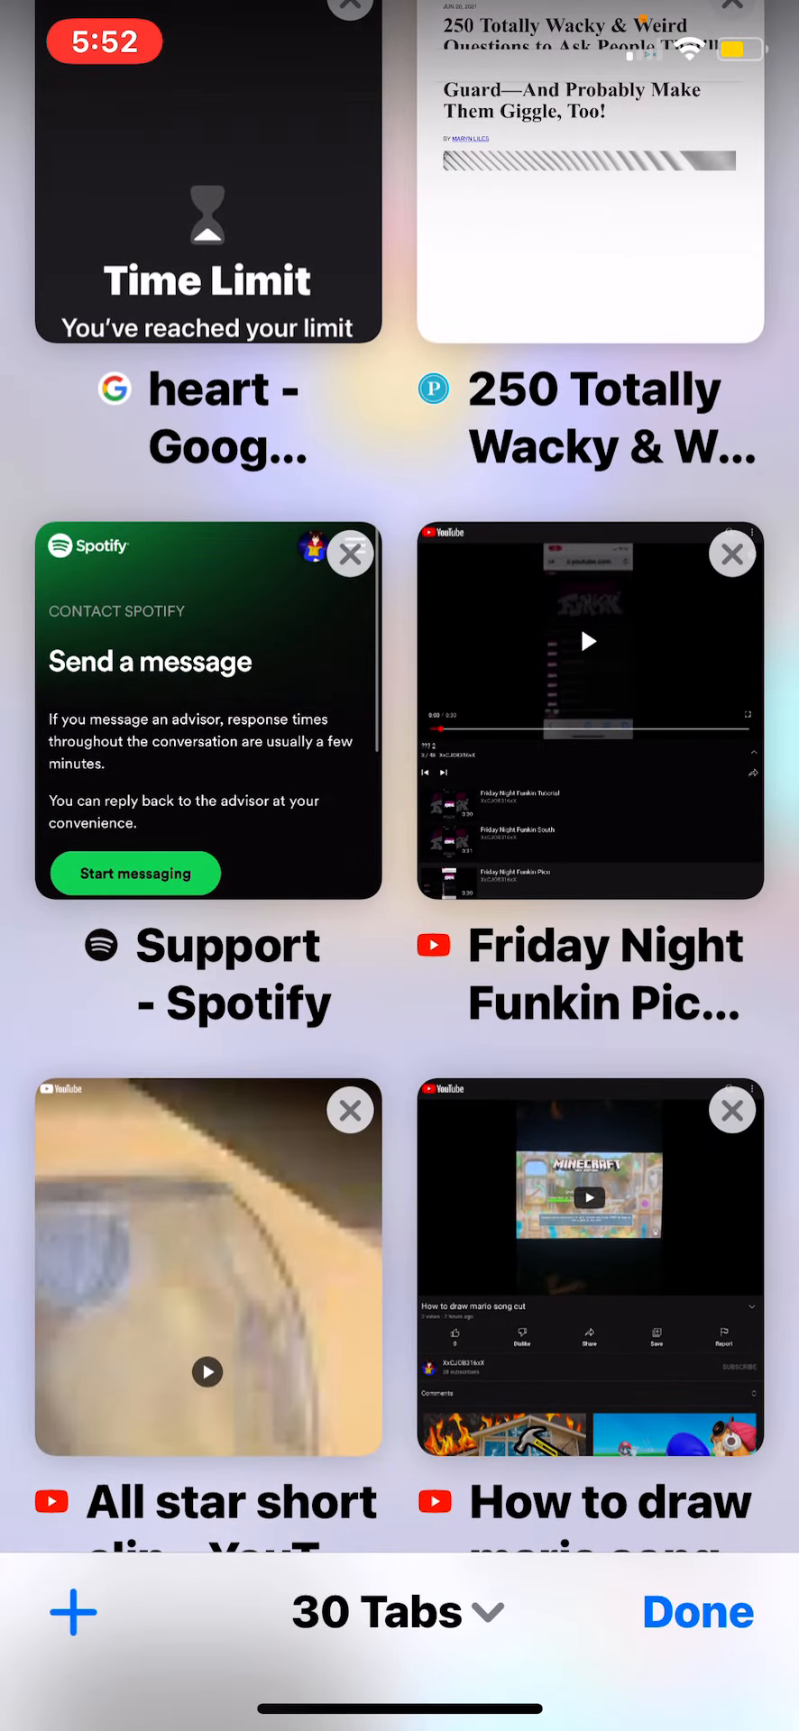
{"action": "left_click", "coordinate": [589, 710]}
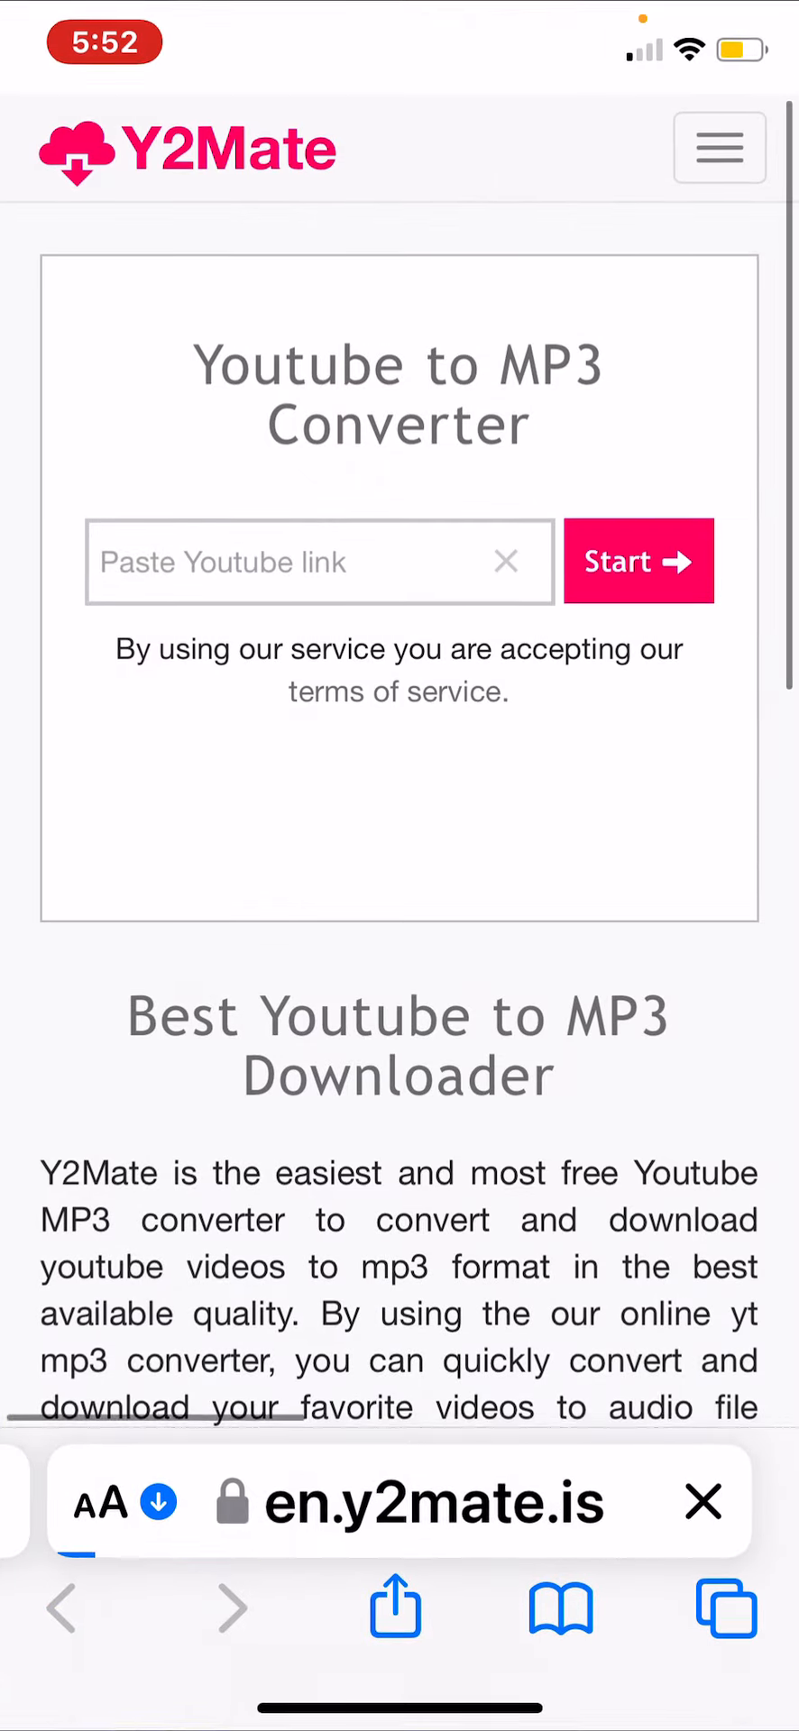
{"action": "left_click", "coordinate": [319, 560]}
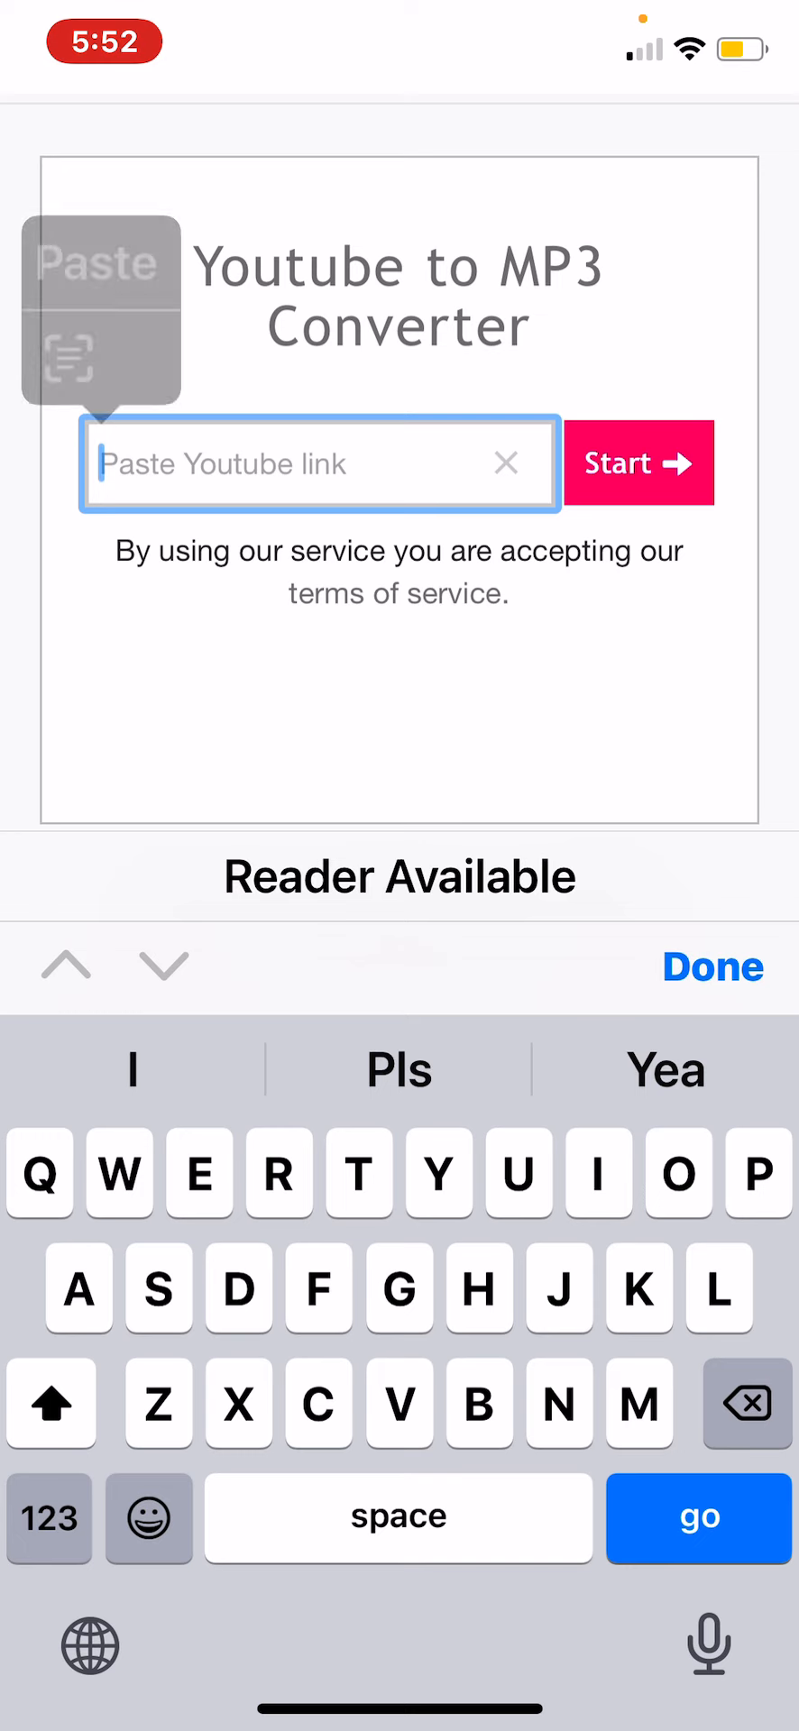
{"action": "left_click", "coordinate": [97, 262]}
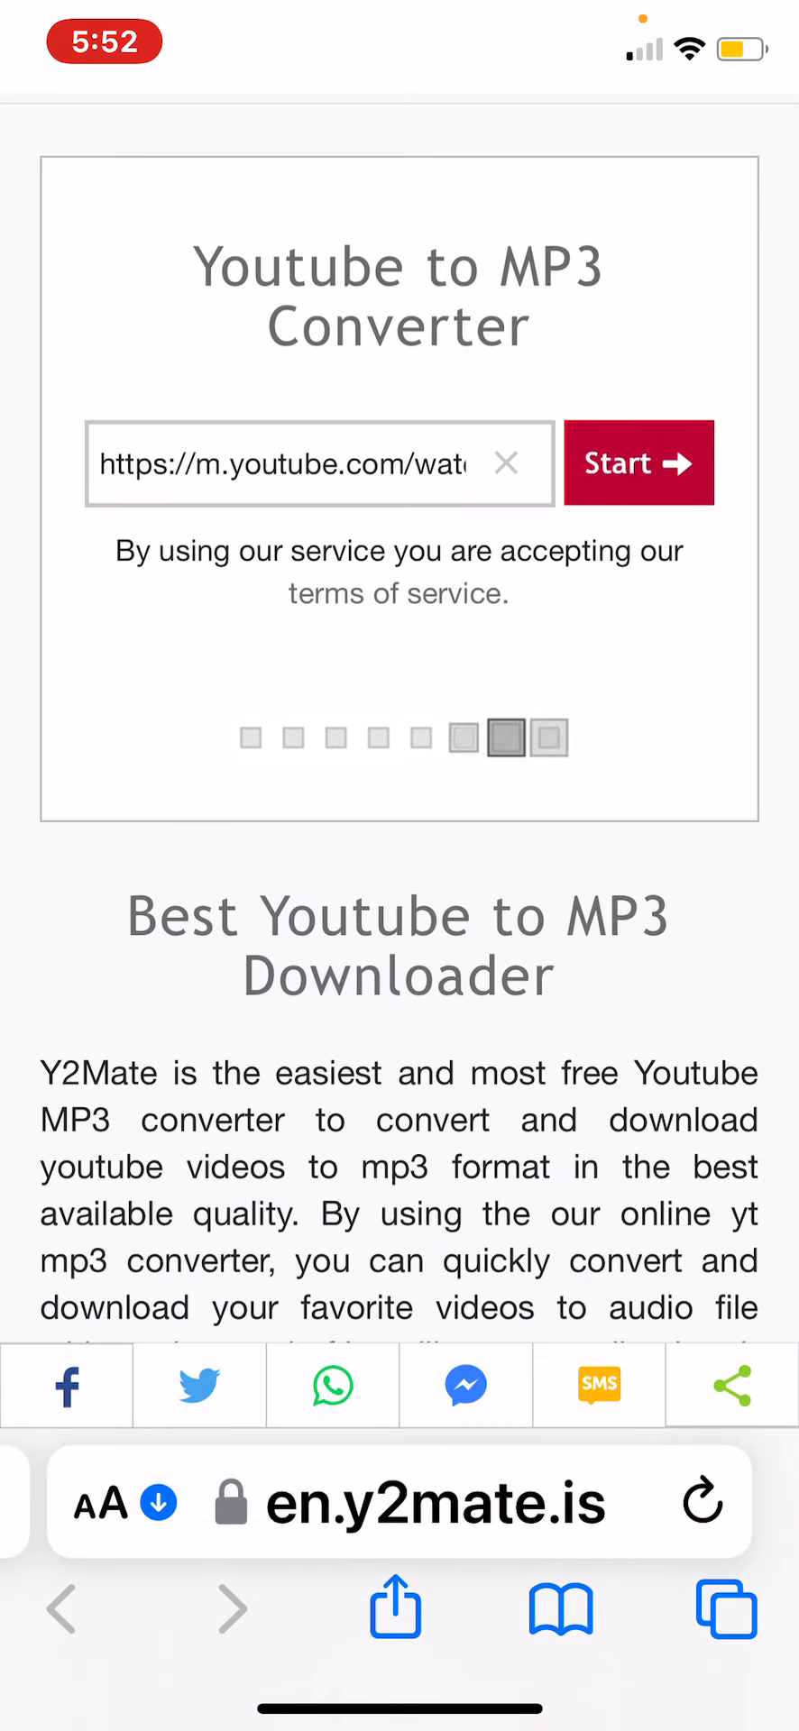
Convert the video to a 160 kbps MP3 and download it
{"action": "left_click", "coordinate": [638, 464]}
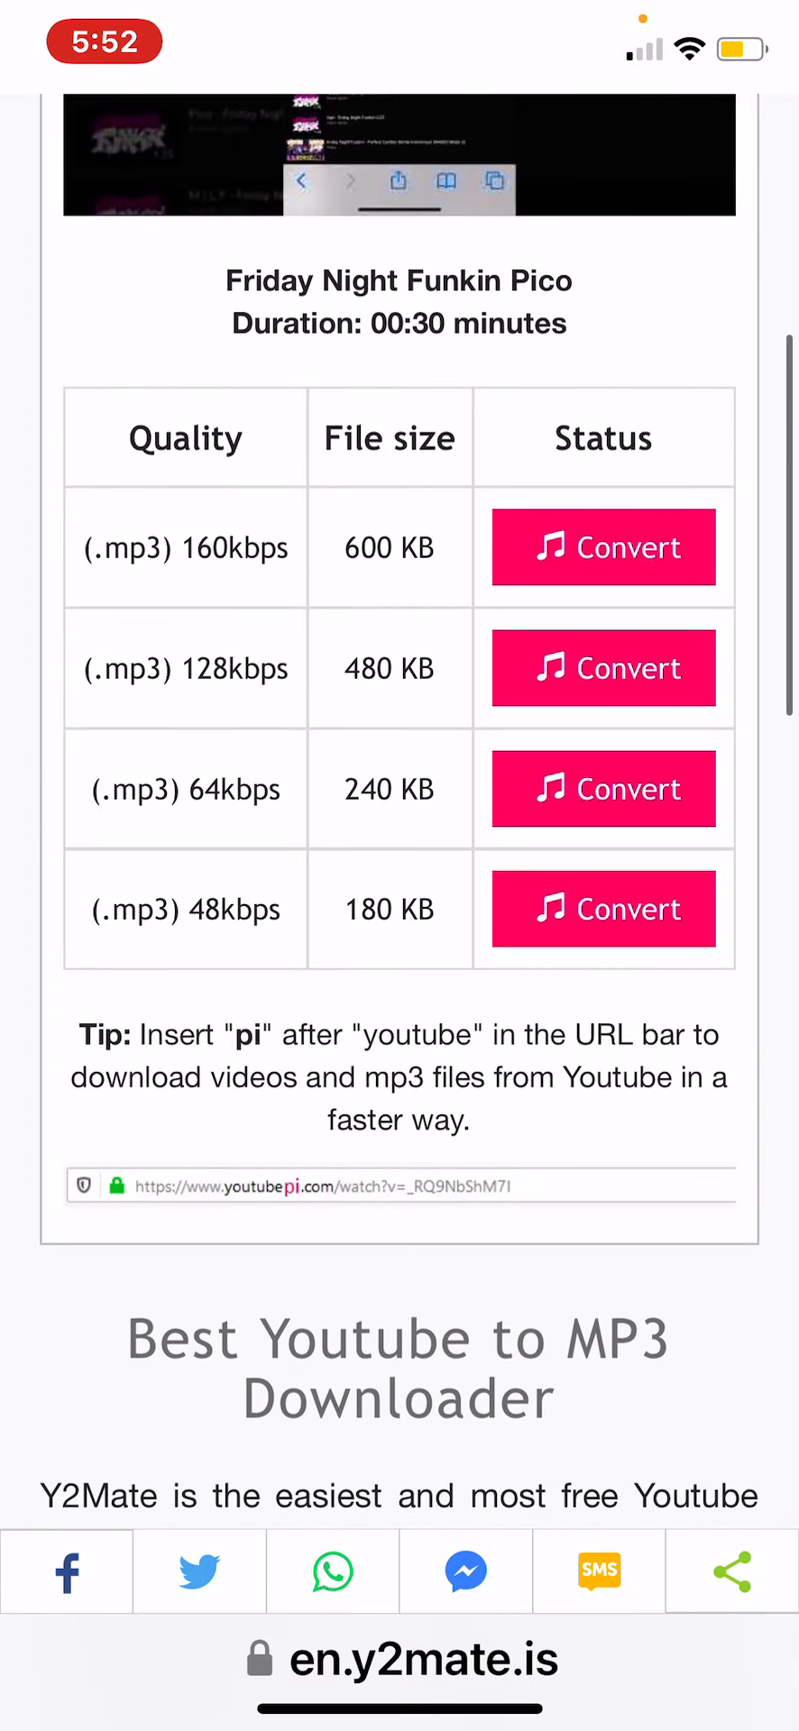
{"action": "left_click", "coordinate": [604, 546]}
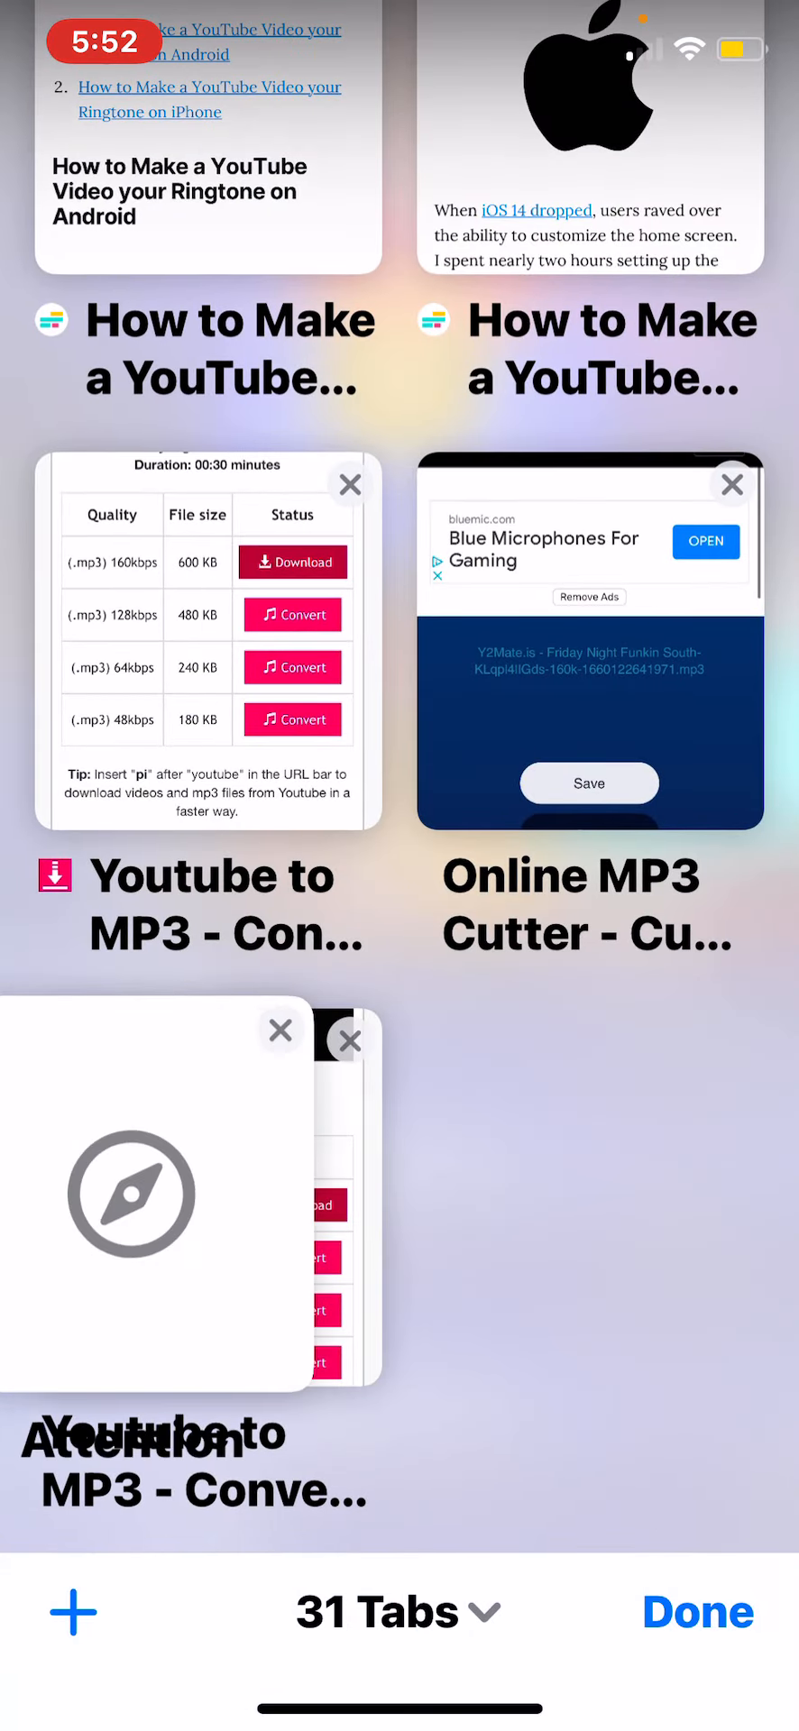
{"action": "left_click", "coordinate": [207, 640]}
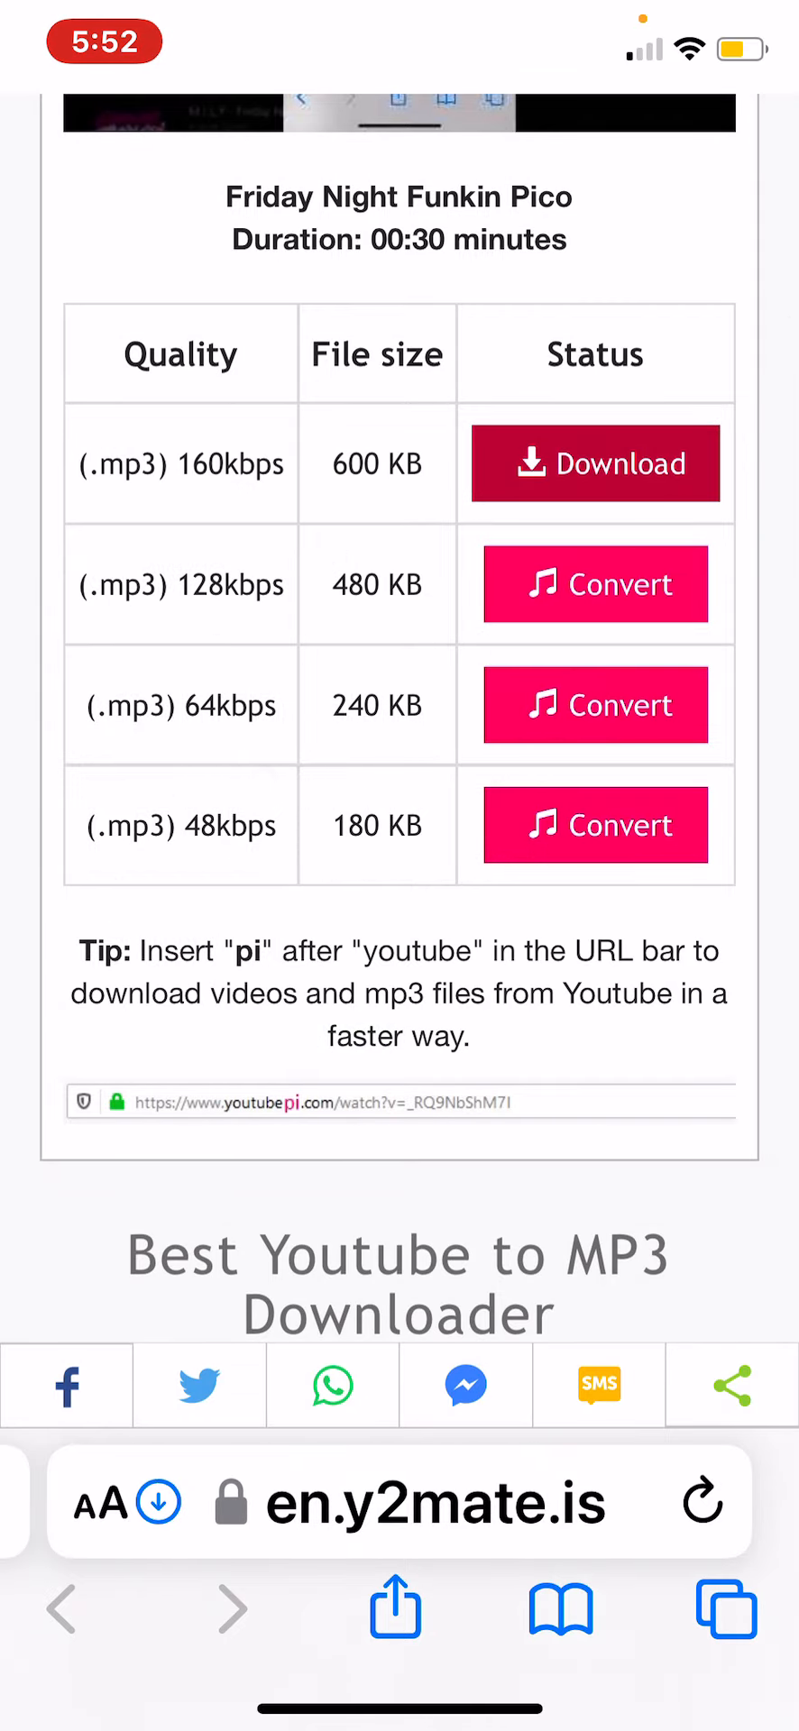
{"action": "left_click", "coordinate": [725, 1606]}
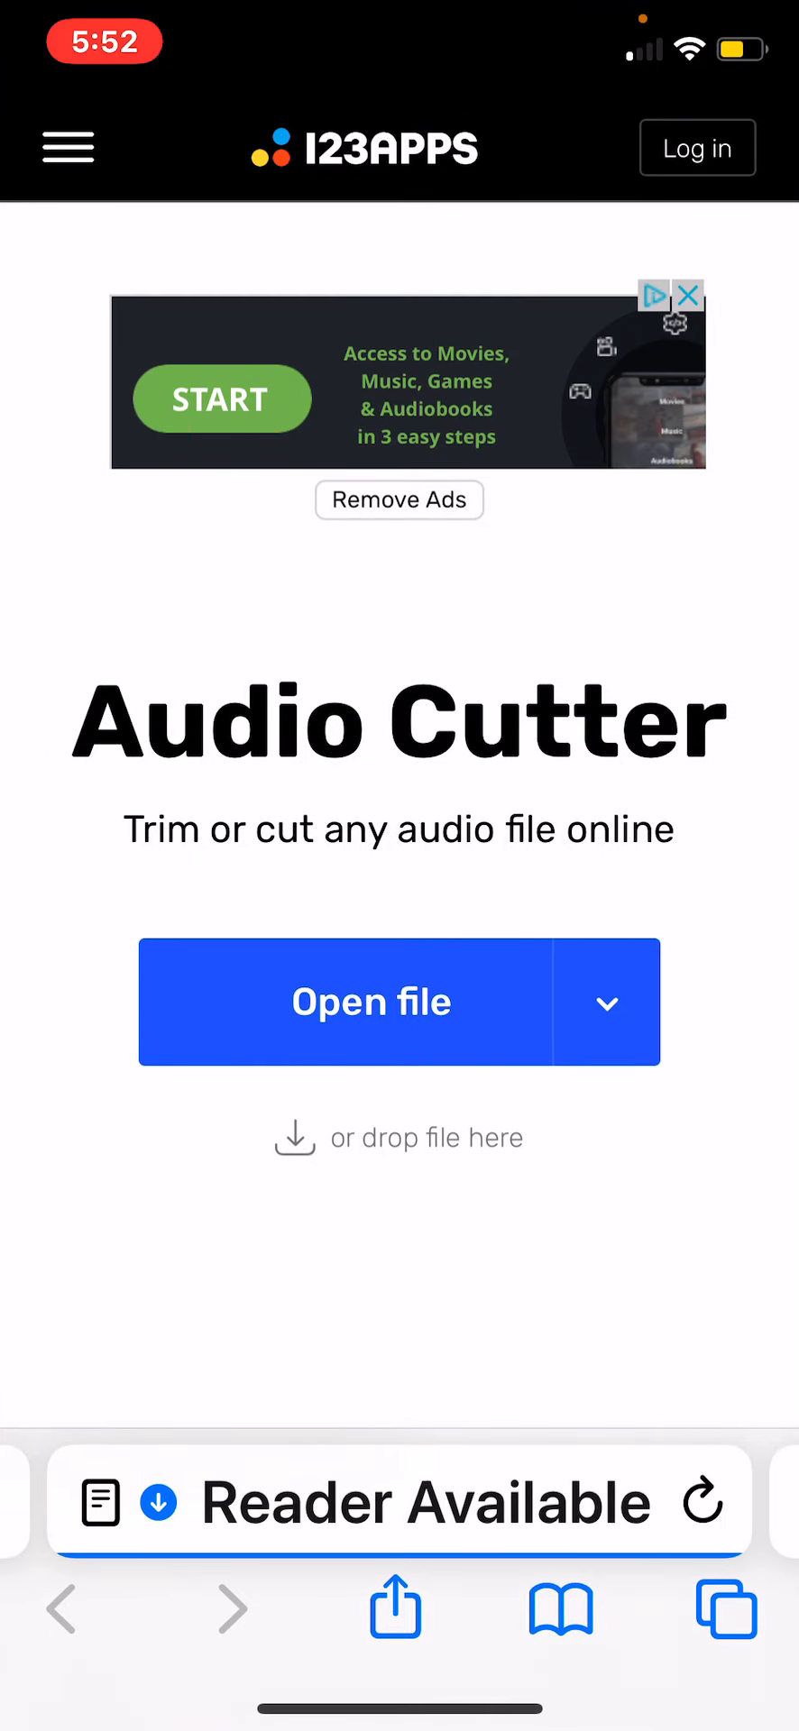
Load the Pico MP3 into Audio Cutter, set the end time to 00:29.0 and save the clip
{"action": "left_click", "coordinate": [372, 1000]}
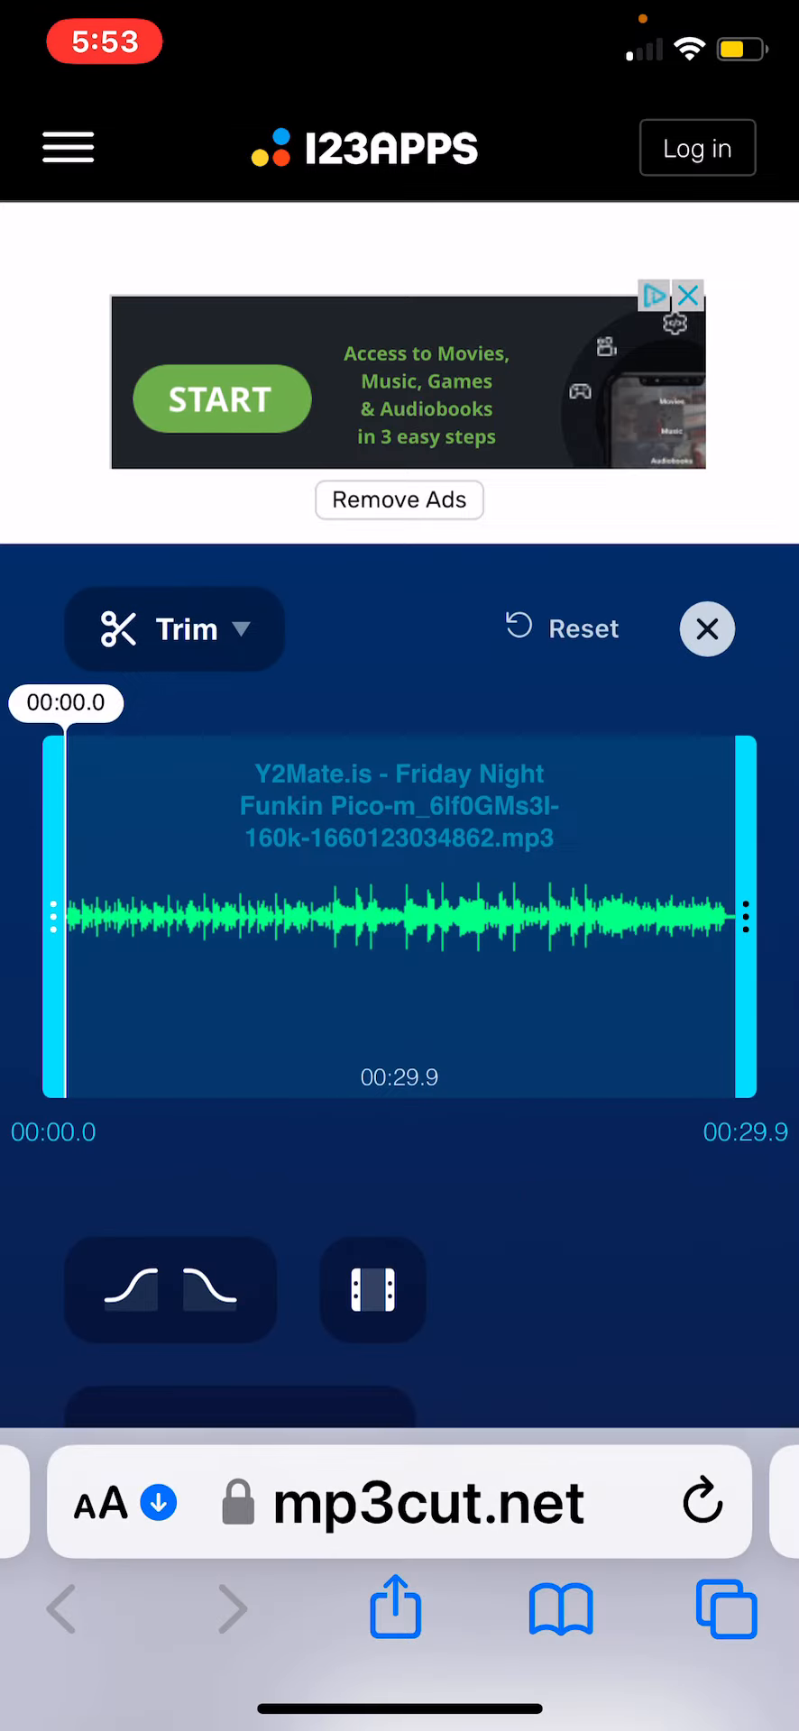
{"action": "scroll", "scroll_direction": "down", "scroll_amount": 3}
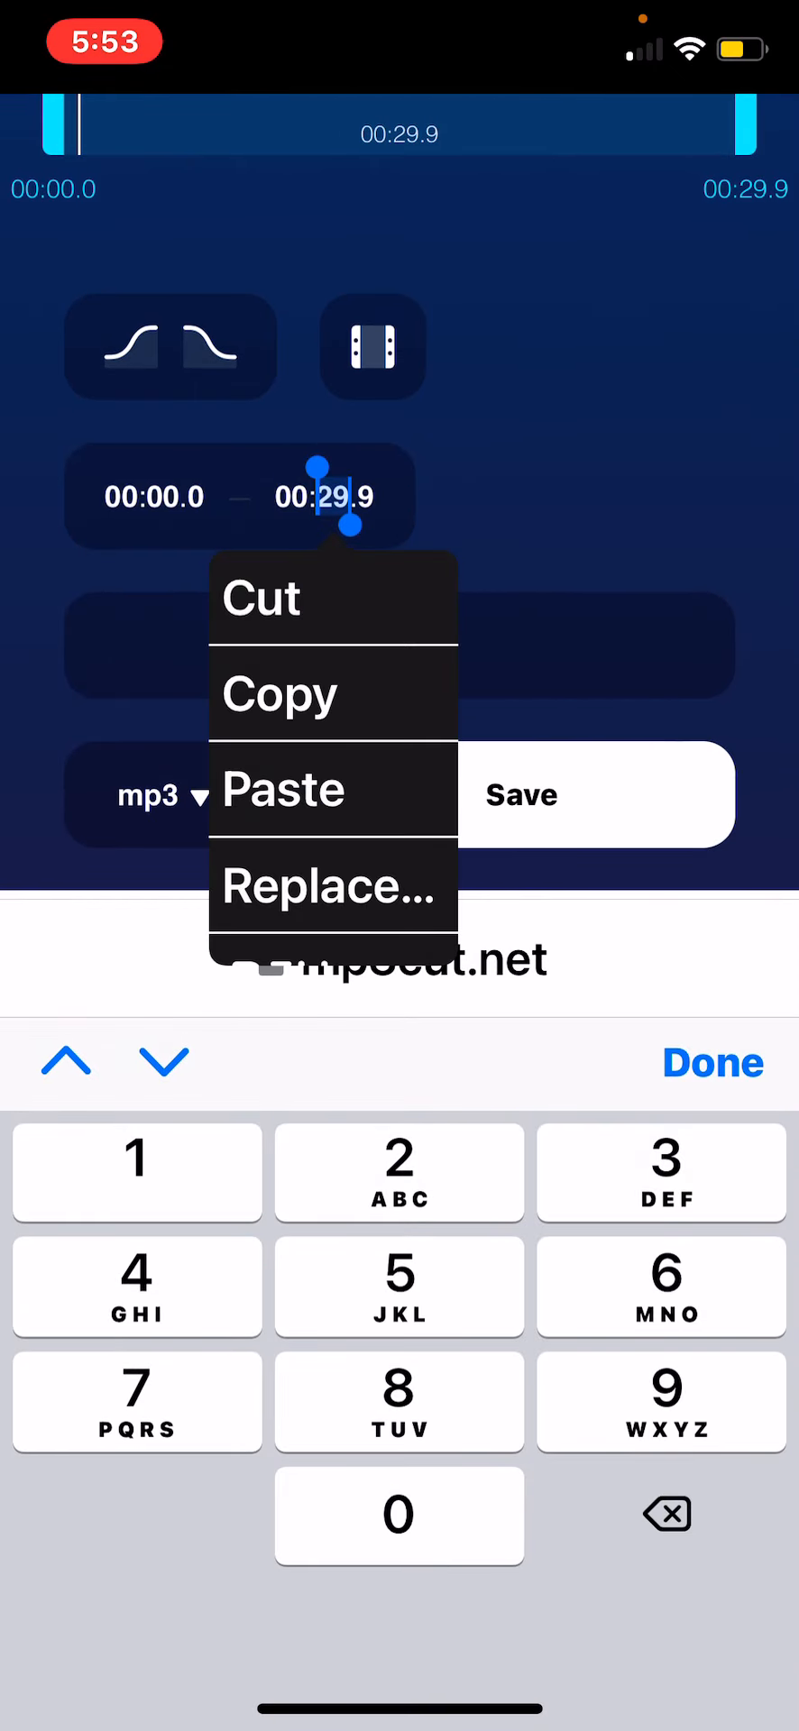
{"action": "left_click", "coordinate": [398, 1516]}
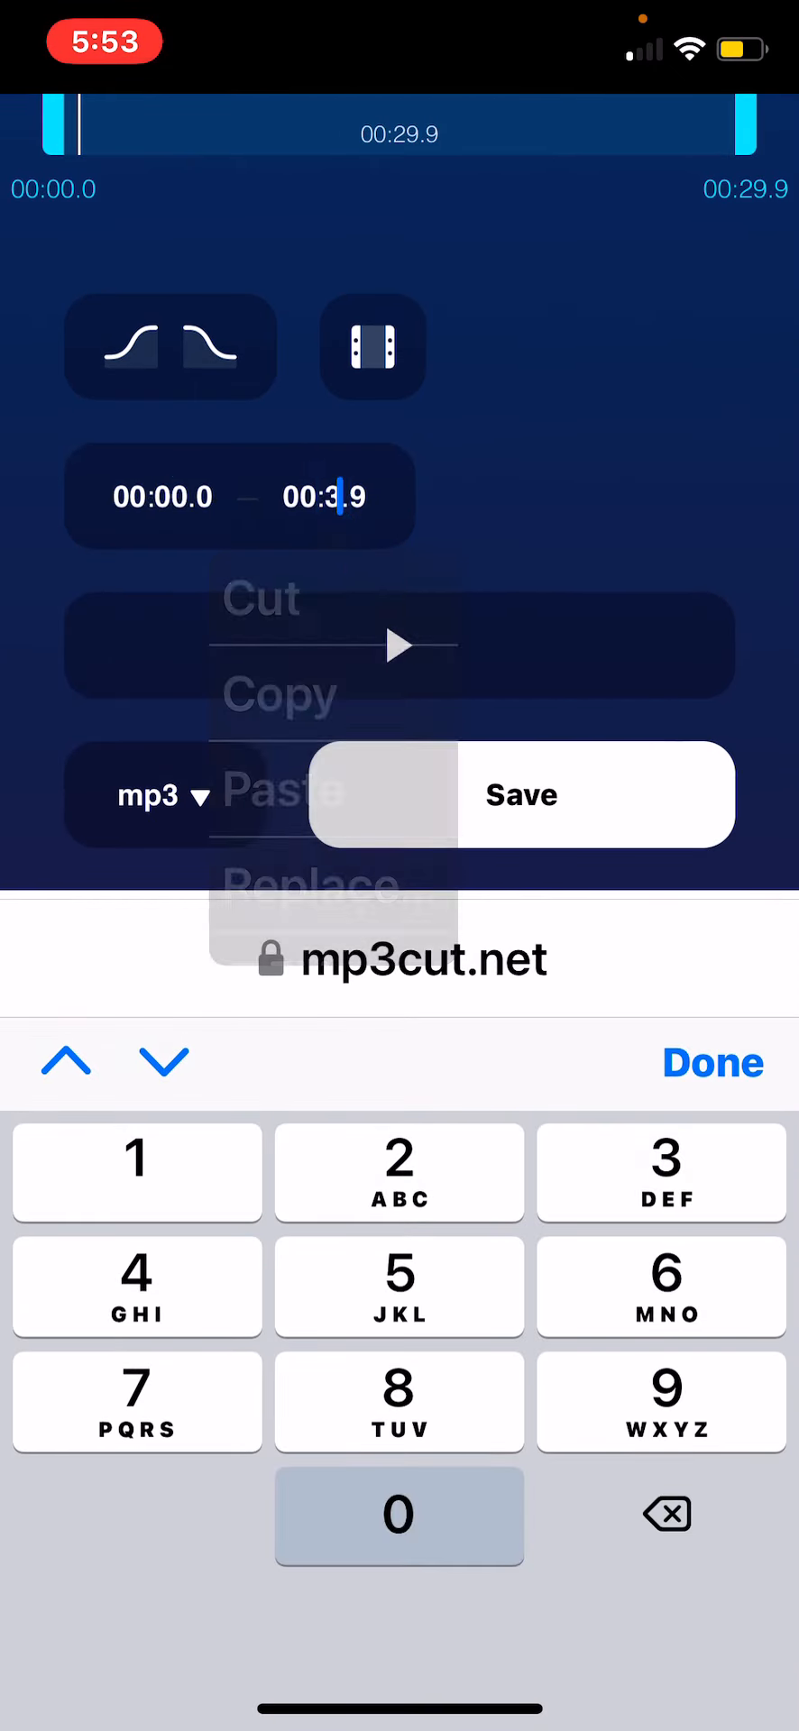
{"action": "left_click", "coordinate": [398, 1513]}
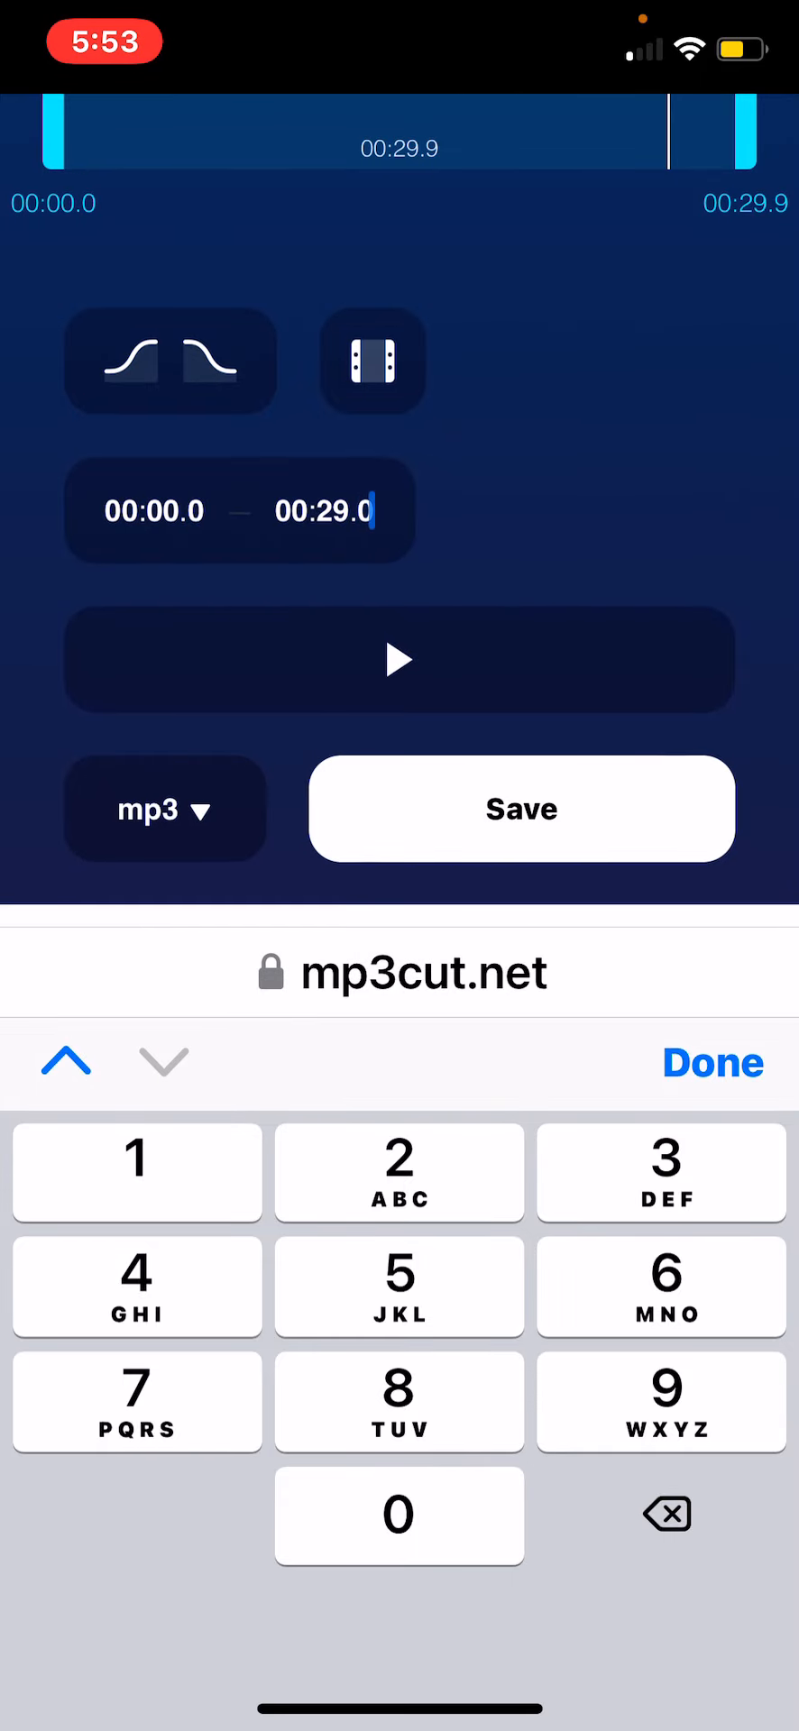
{"action": "left_click", "coordinate": [712, 1062]}
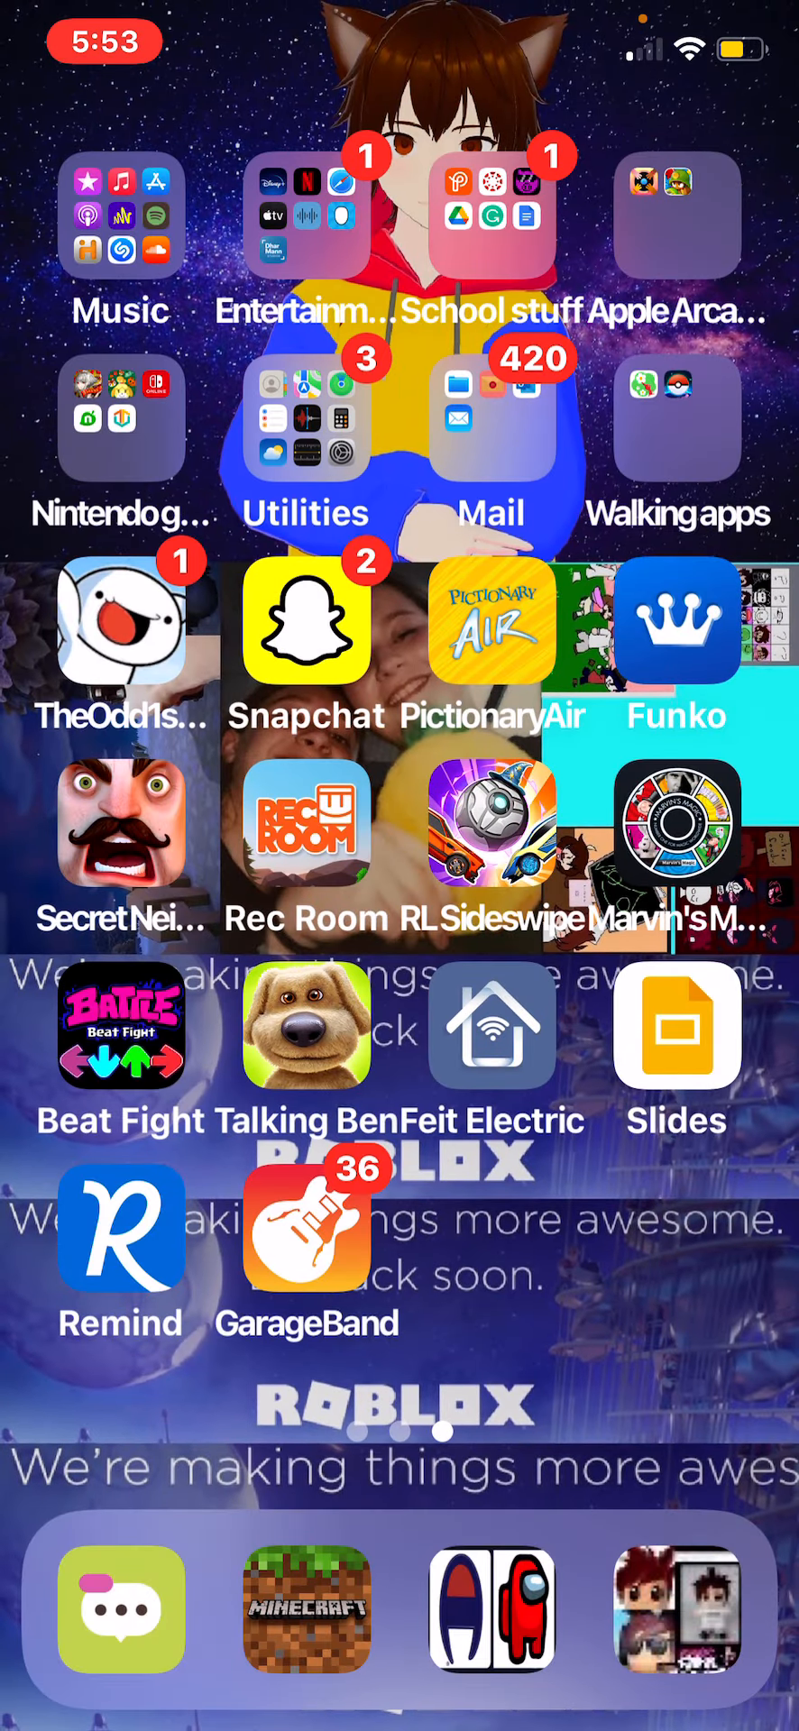
Launch GarageBand and create a new song from the Recents browser
{"action": "left_click", "coordinate": [305, 1233]}
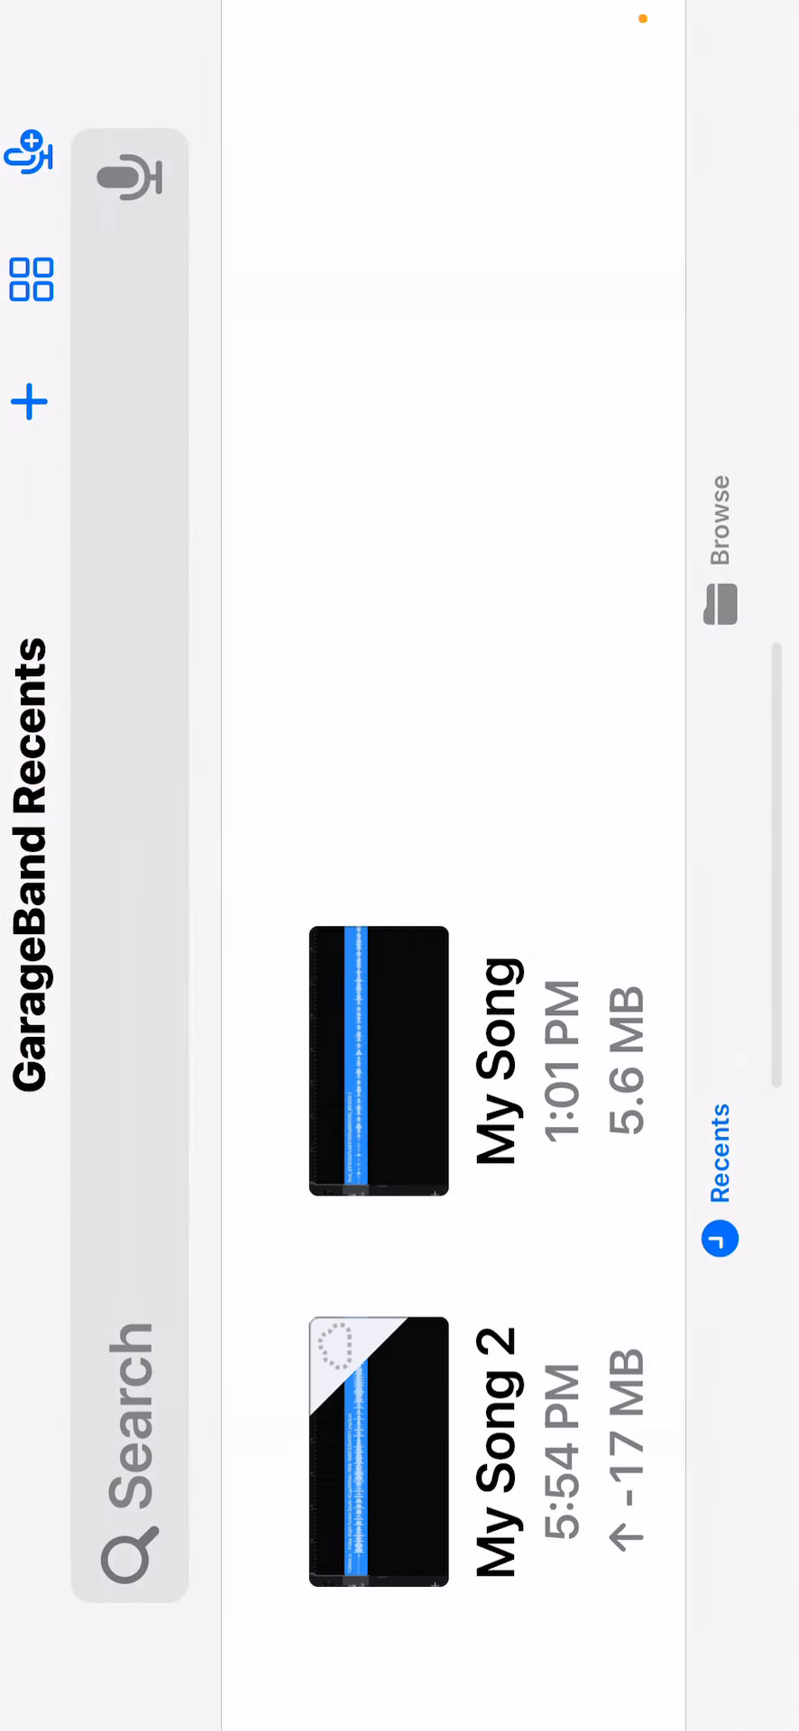
{"action": "left_click", "coordinate": [377, 1062]}
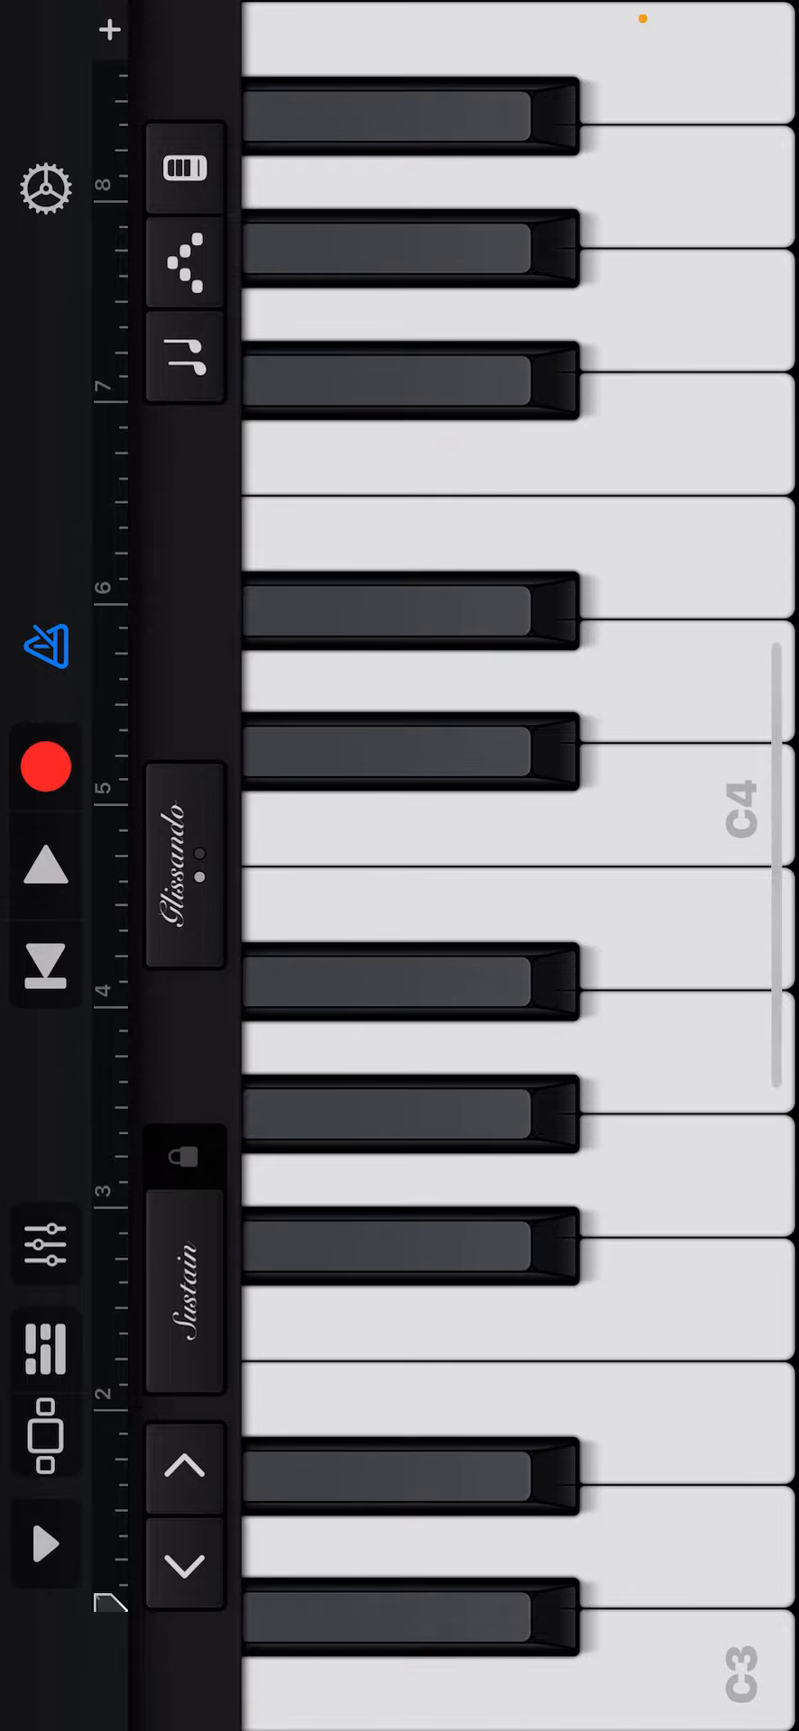
Browse the downloaded files for the mp3cut.net clip to bring into the song
{"action": "left_click", "coordinate": [44, 1543]}
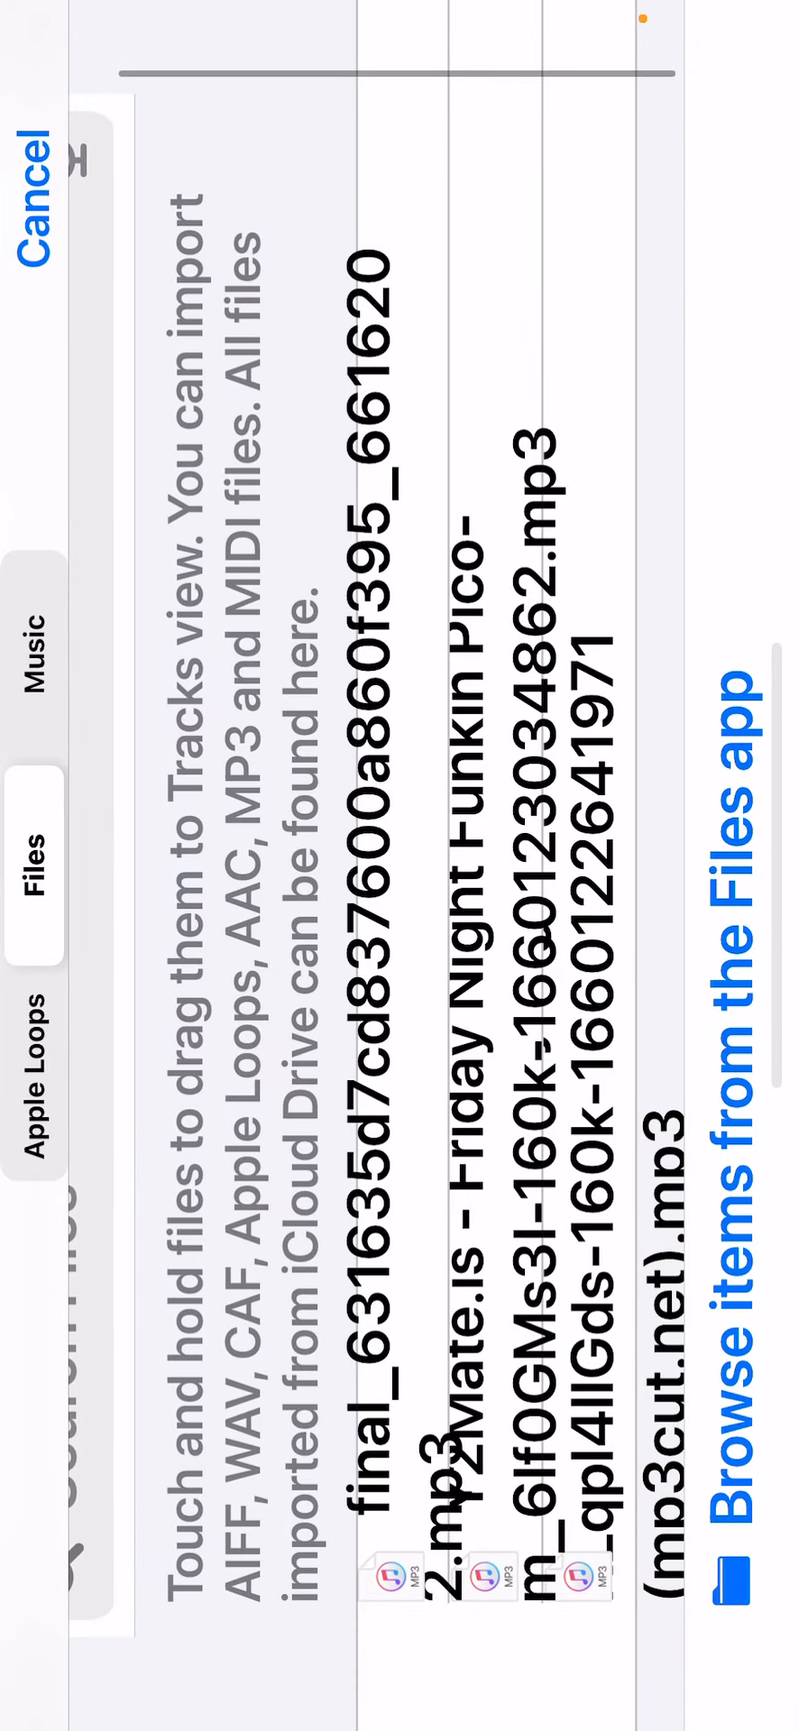
{"action": "scroll", "scroll_direction": "down", "scroll_amount": 3}
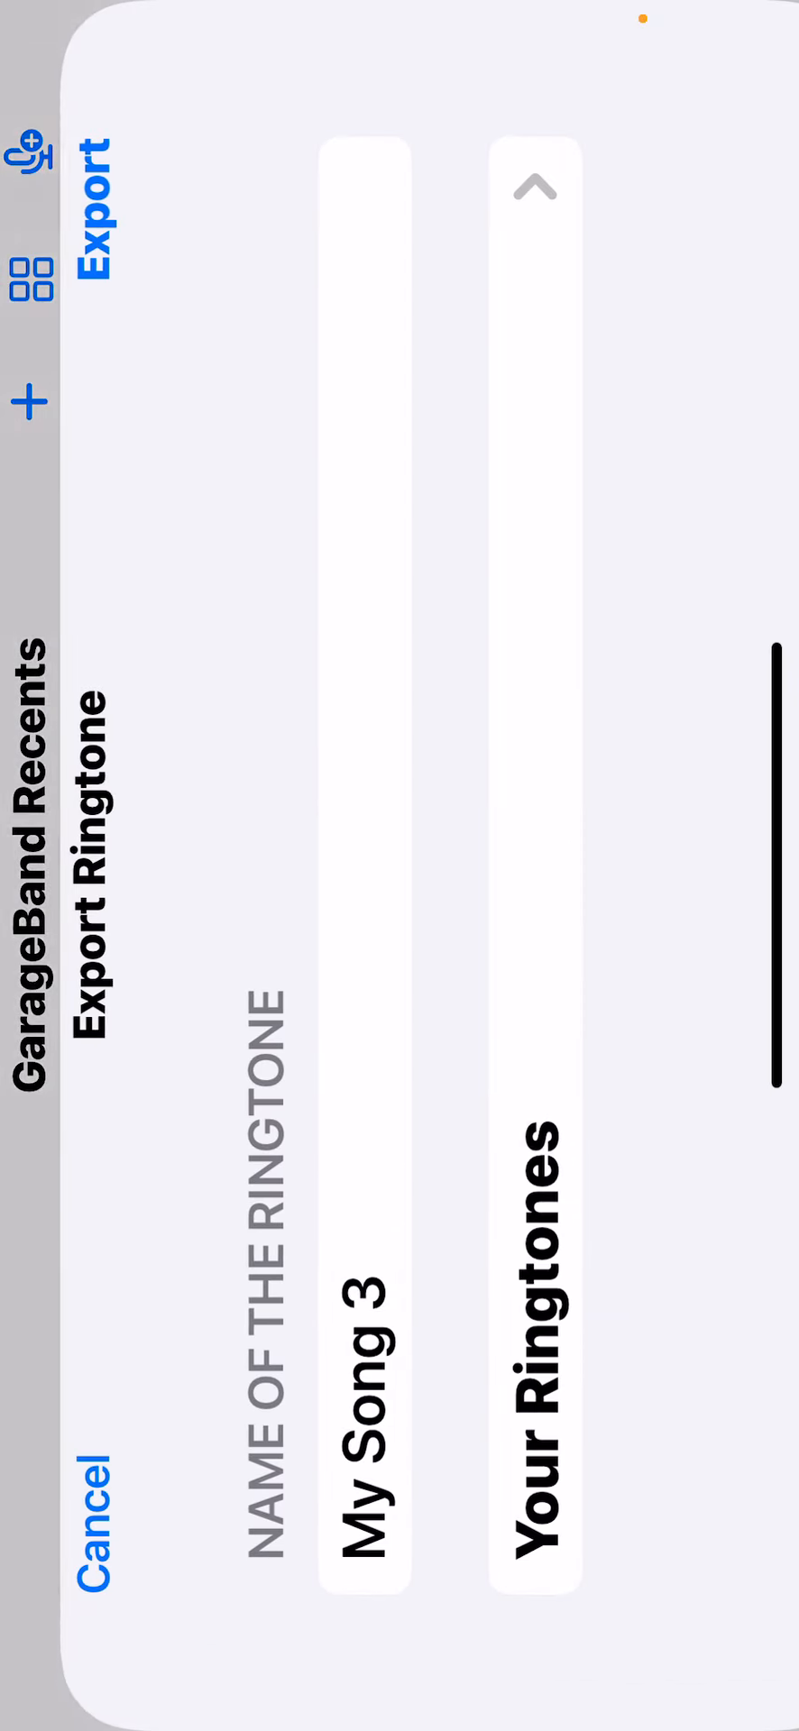
Name the ringtone 'FNF Pico', export it and dismiss the success alert
{"action": "left_click", "coordinate": [365, 1357]}
{"action": "type", "text": "FNF Pick"}
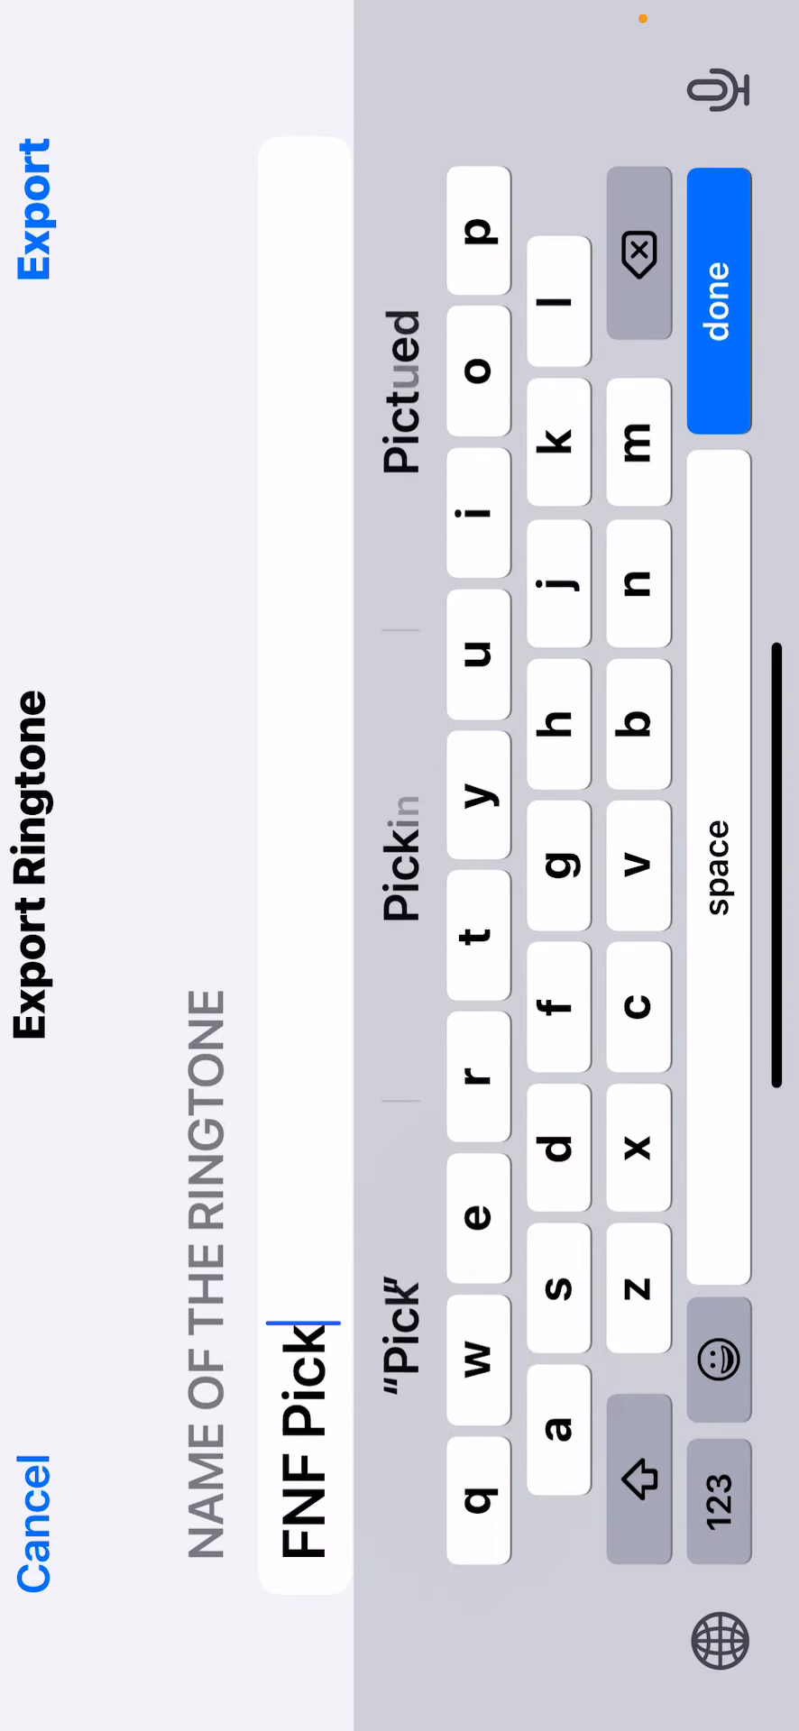
{"action": "left_click", "coordinate": [717, 298]}
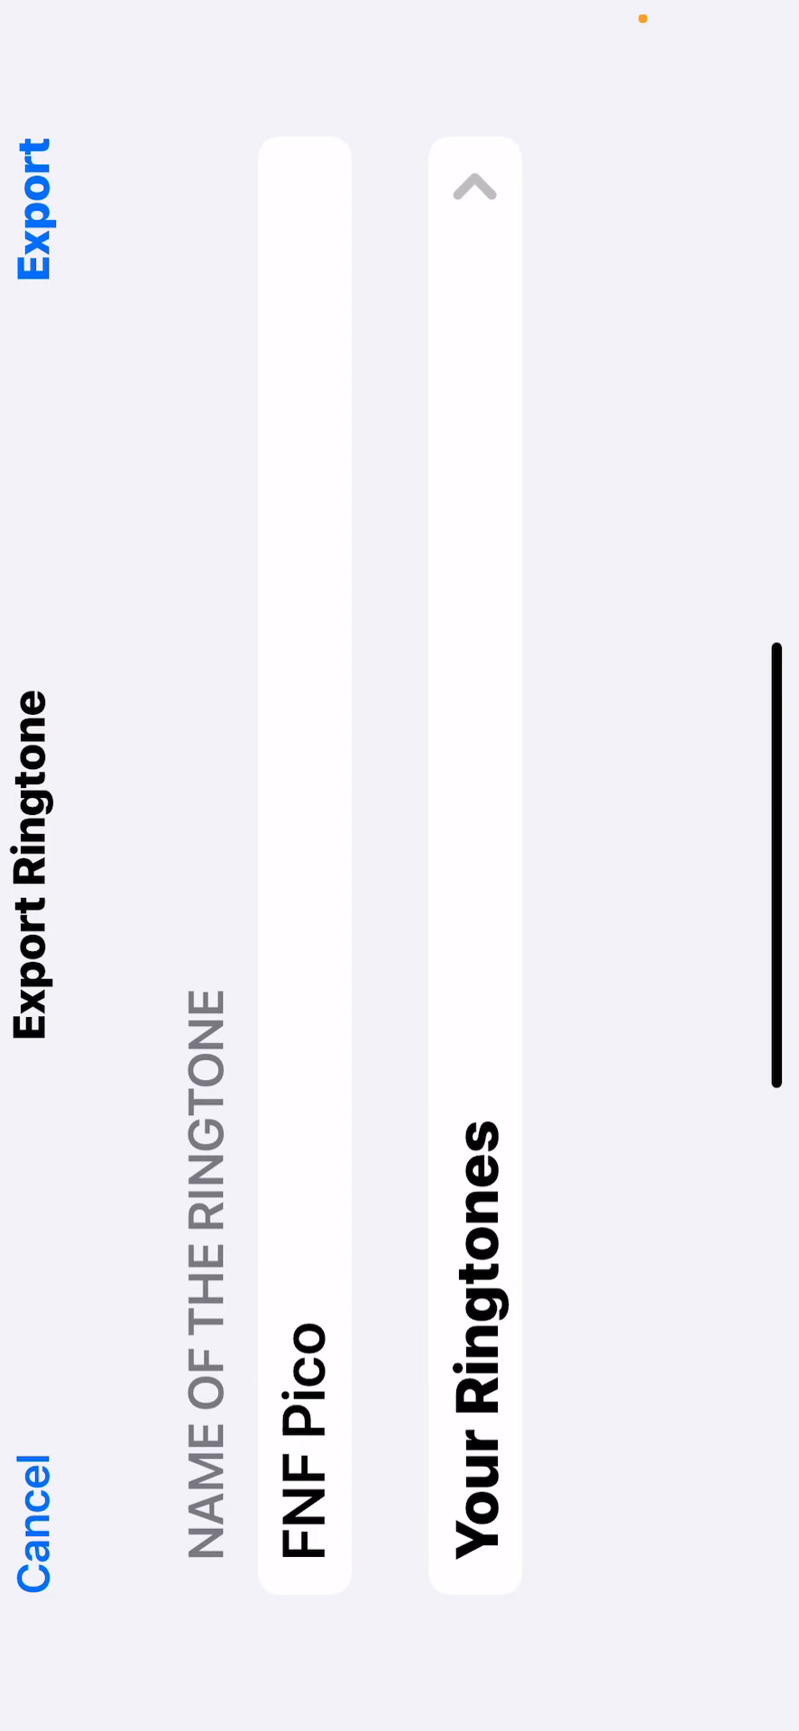
{"action": "left_click", "coordinate": [38, 197]}
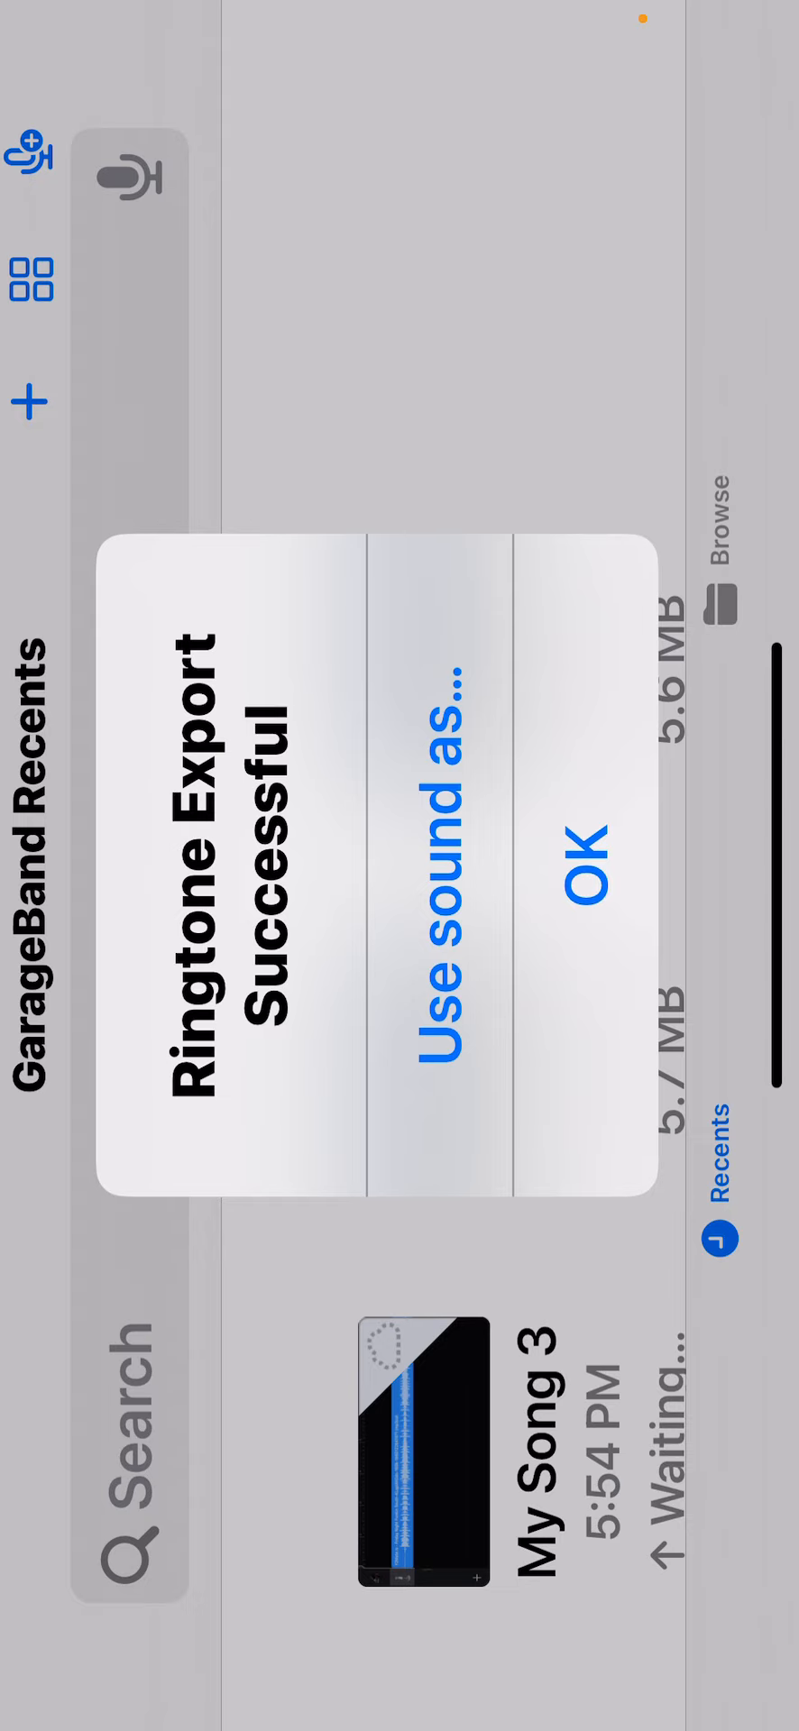
{"action": "left_click", "coordinate": [453, 872]}
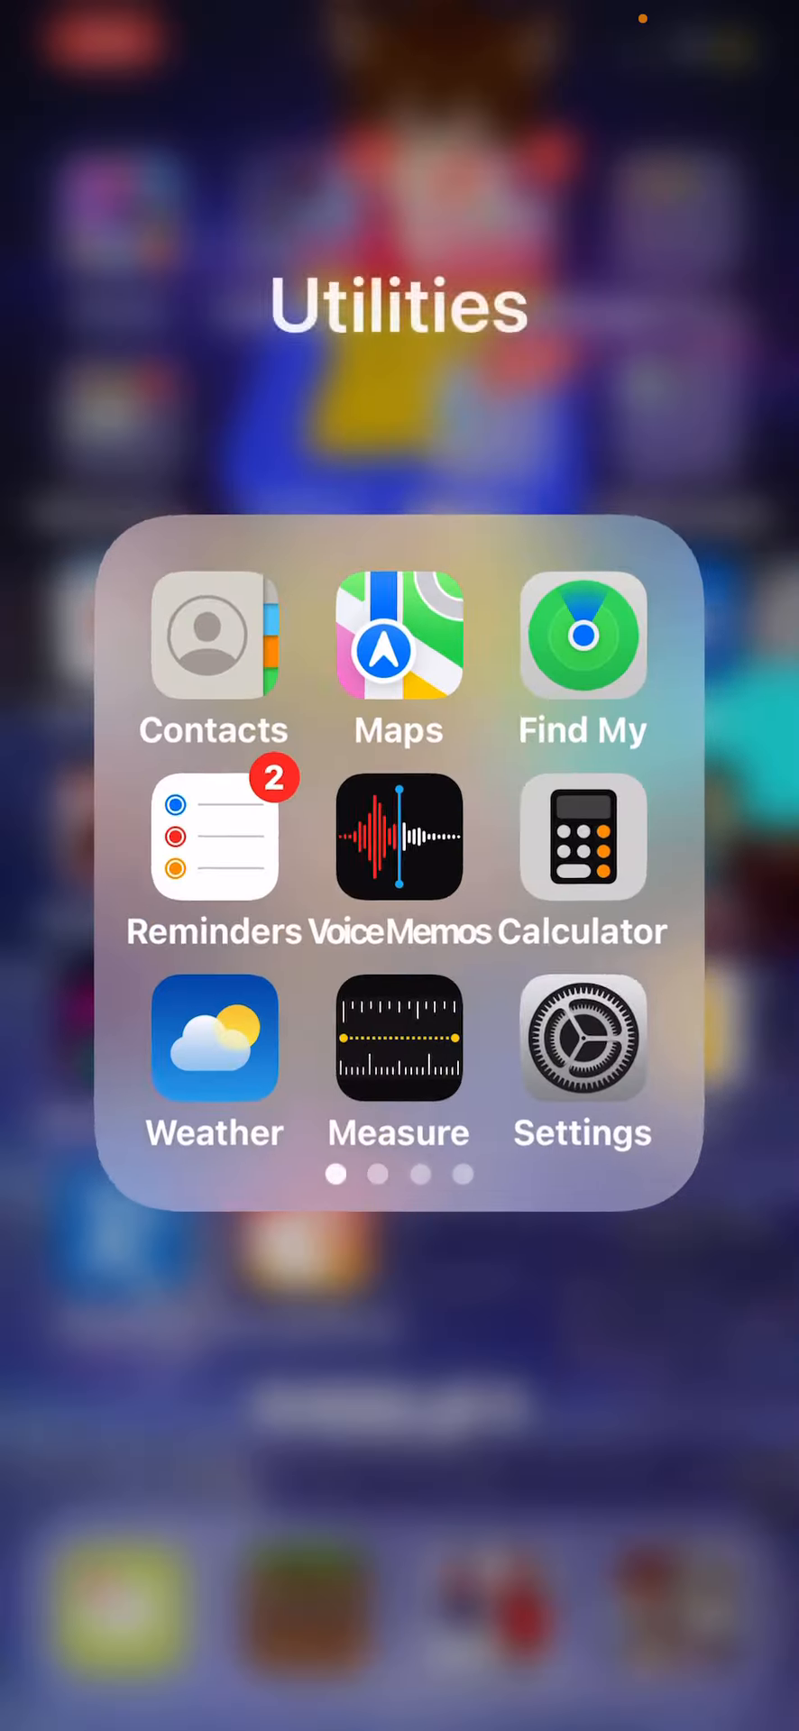
Launch Settings and scroll the Ringtone list to the custom tones where FNF Pico appears
{"action": "left_click", "coordinate": [582, 1040]}
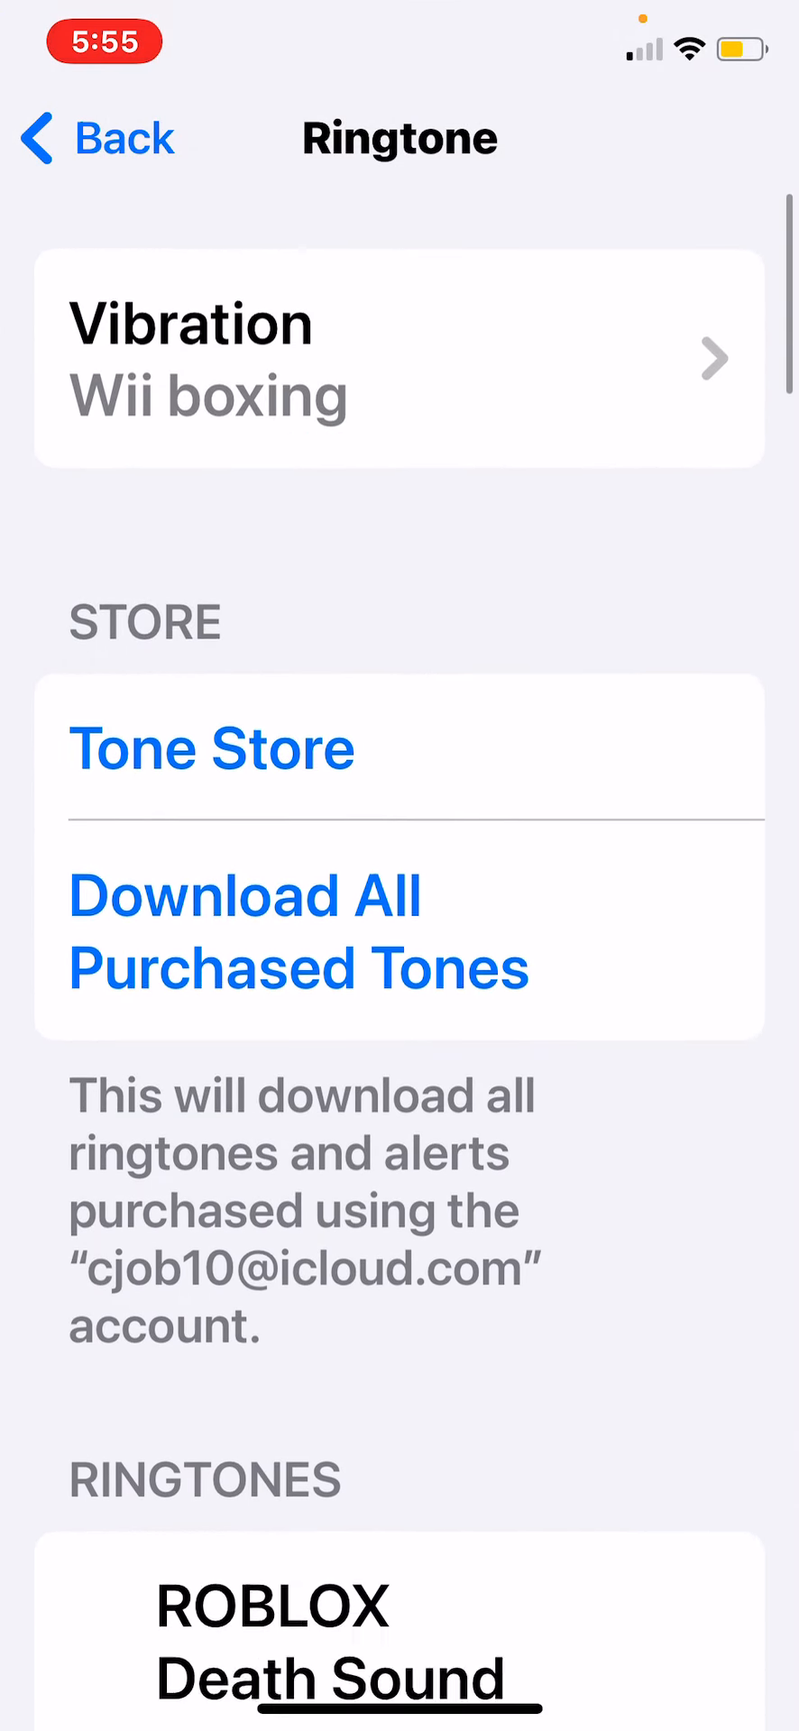
{"action": "scroll", "scroll_direction": "down", "scroll_amount": 3}
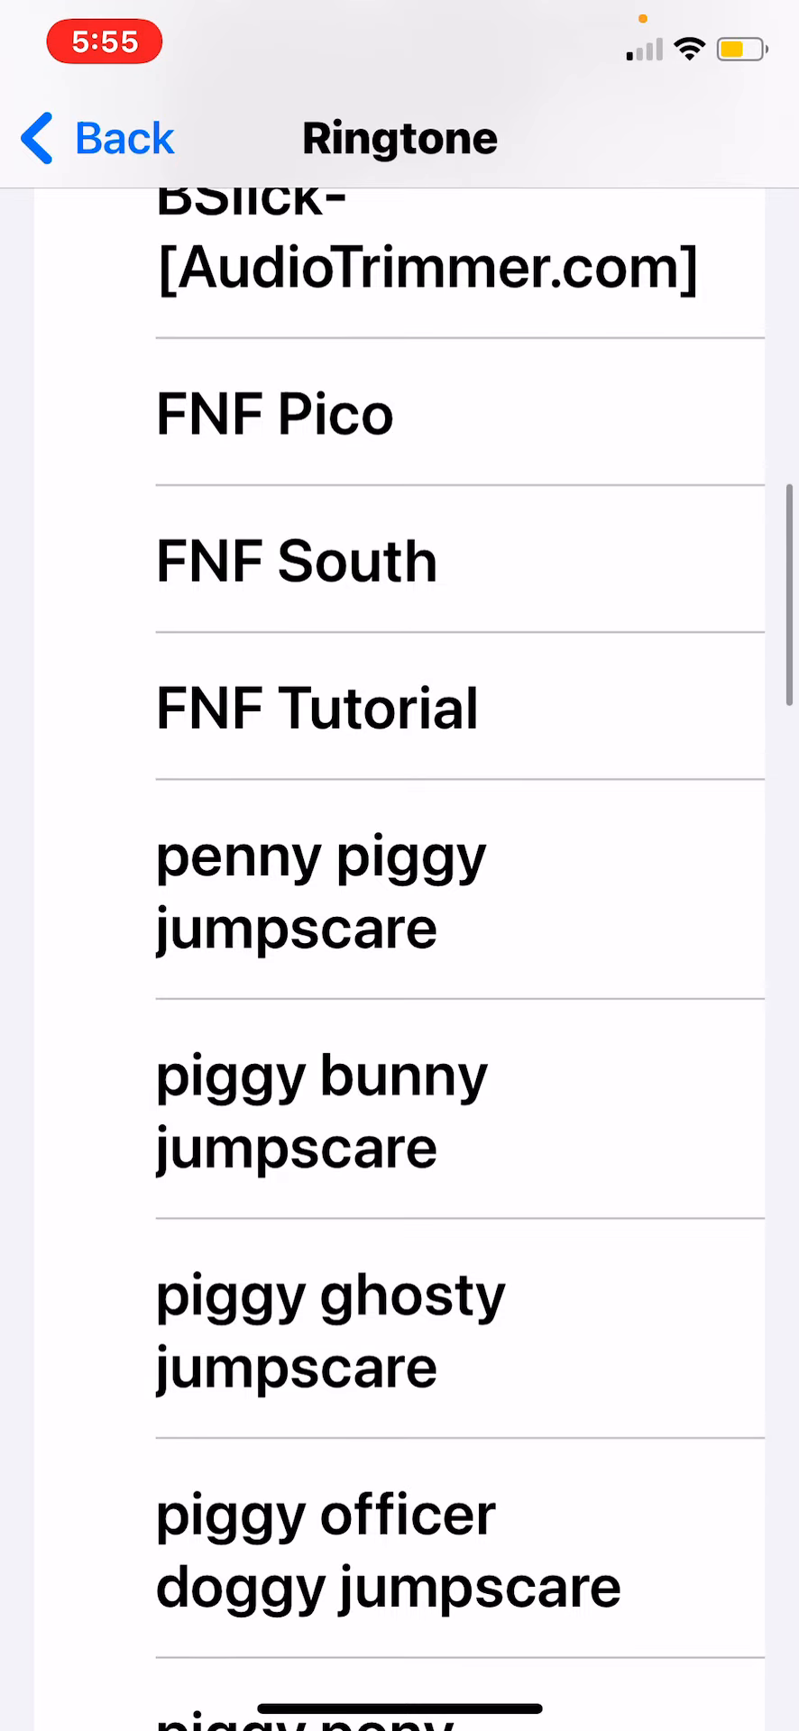
{"action": "scroll", "scroll_direction": "down", "scroll_amount": 3}
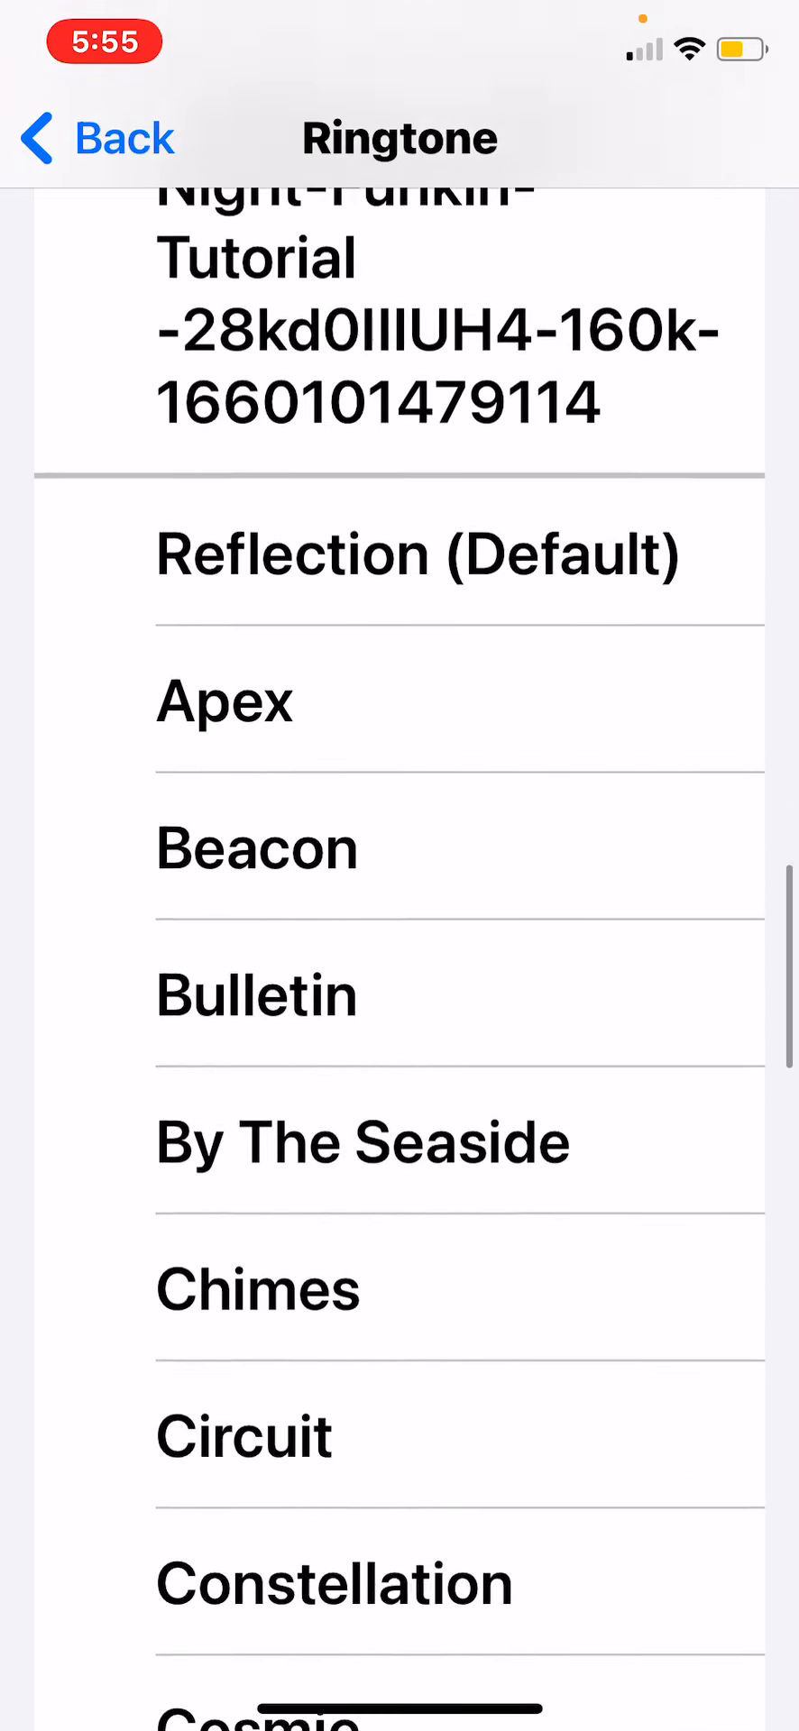
{"action": "scroll", "scroll_direction": "down", "scroll_amount": 3}
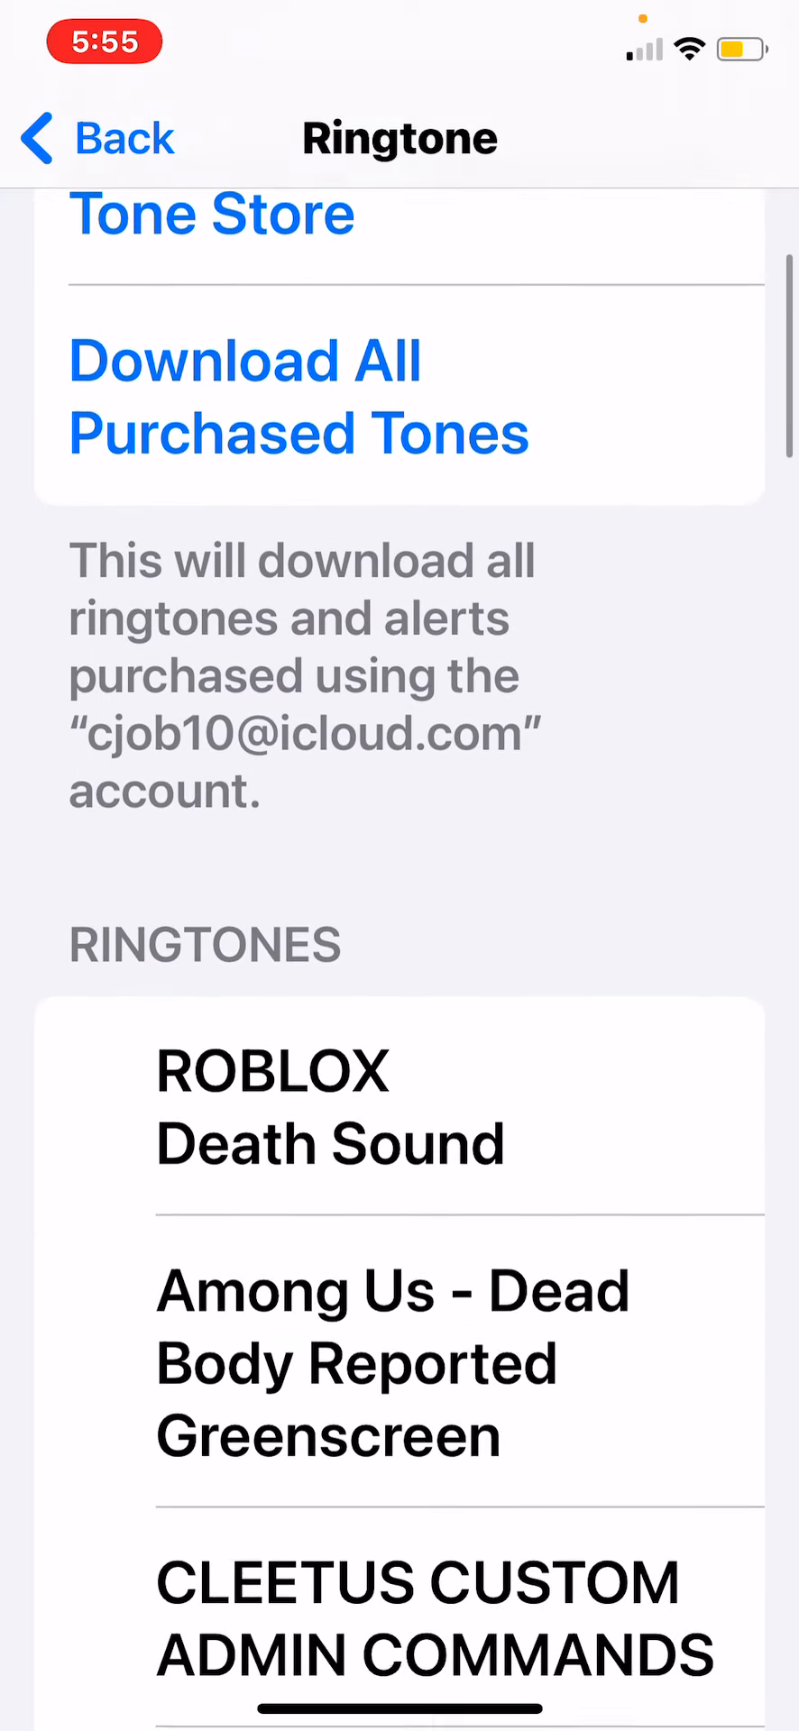
Return to Sounds & Haptics, reopen the Ringtone list to confirm FNF Pico, then go back
{"action": "left_click", "coordinate": [99, 139]}
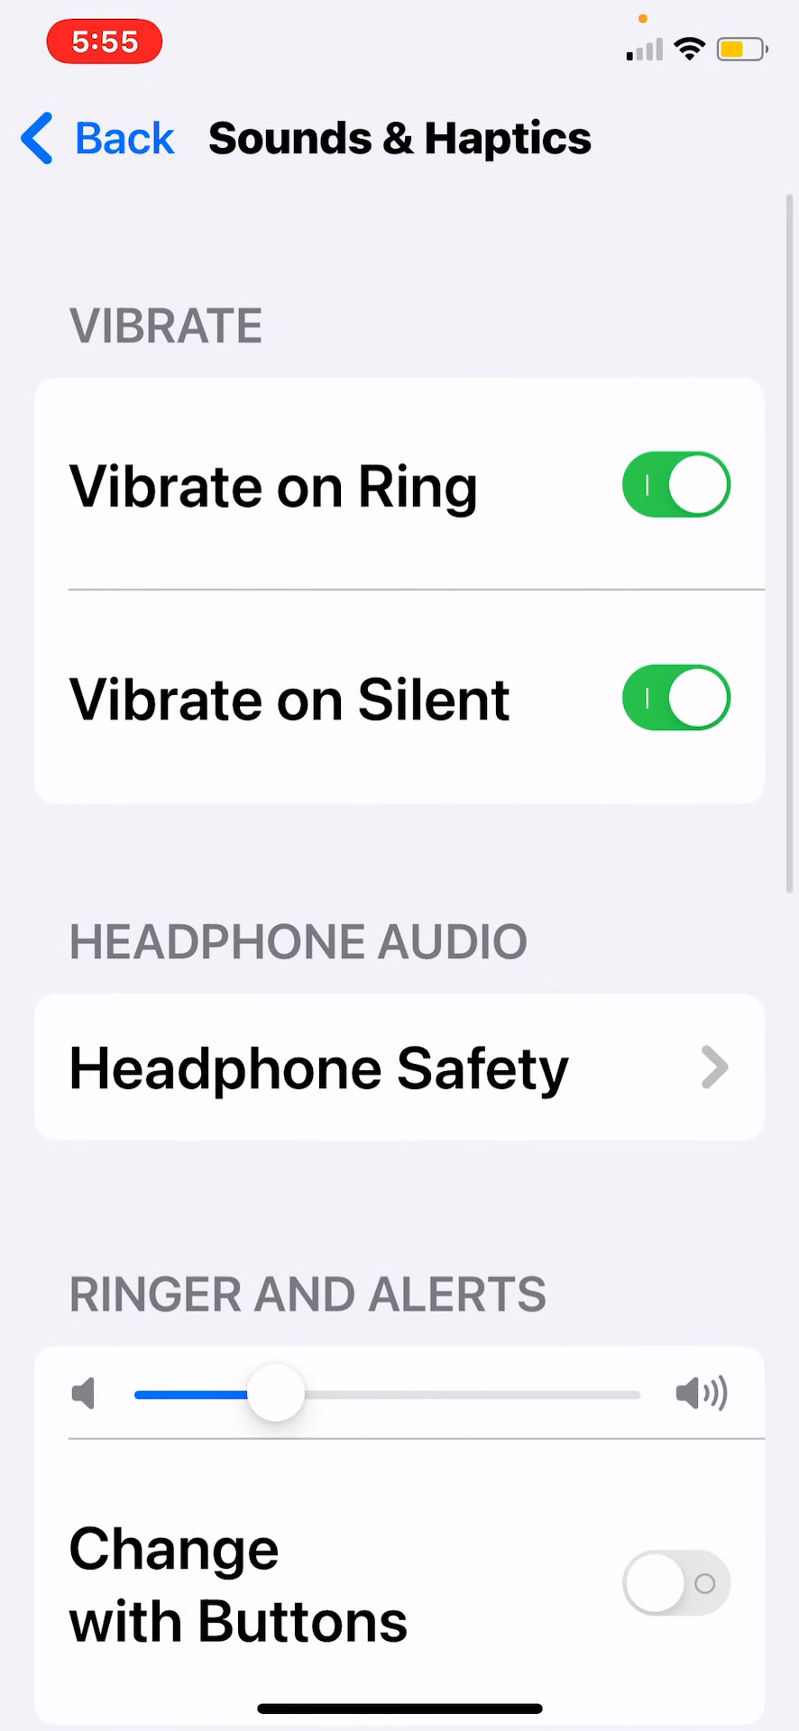
{"action": "left_click", "coordinate": [97, 139]}
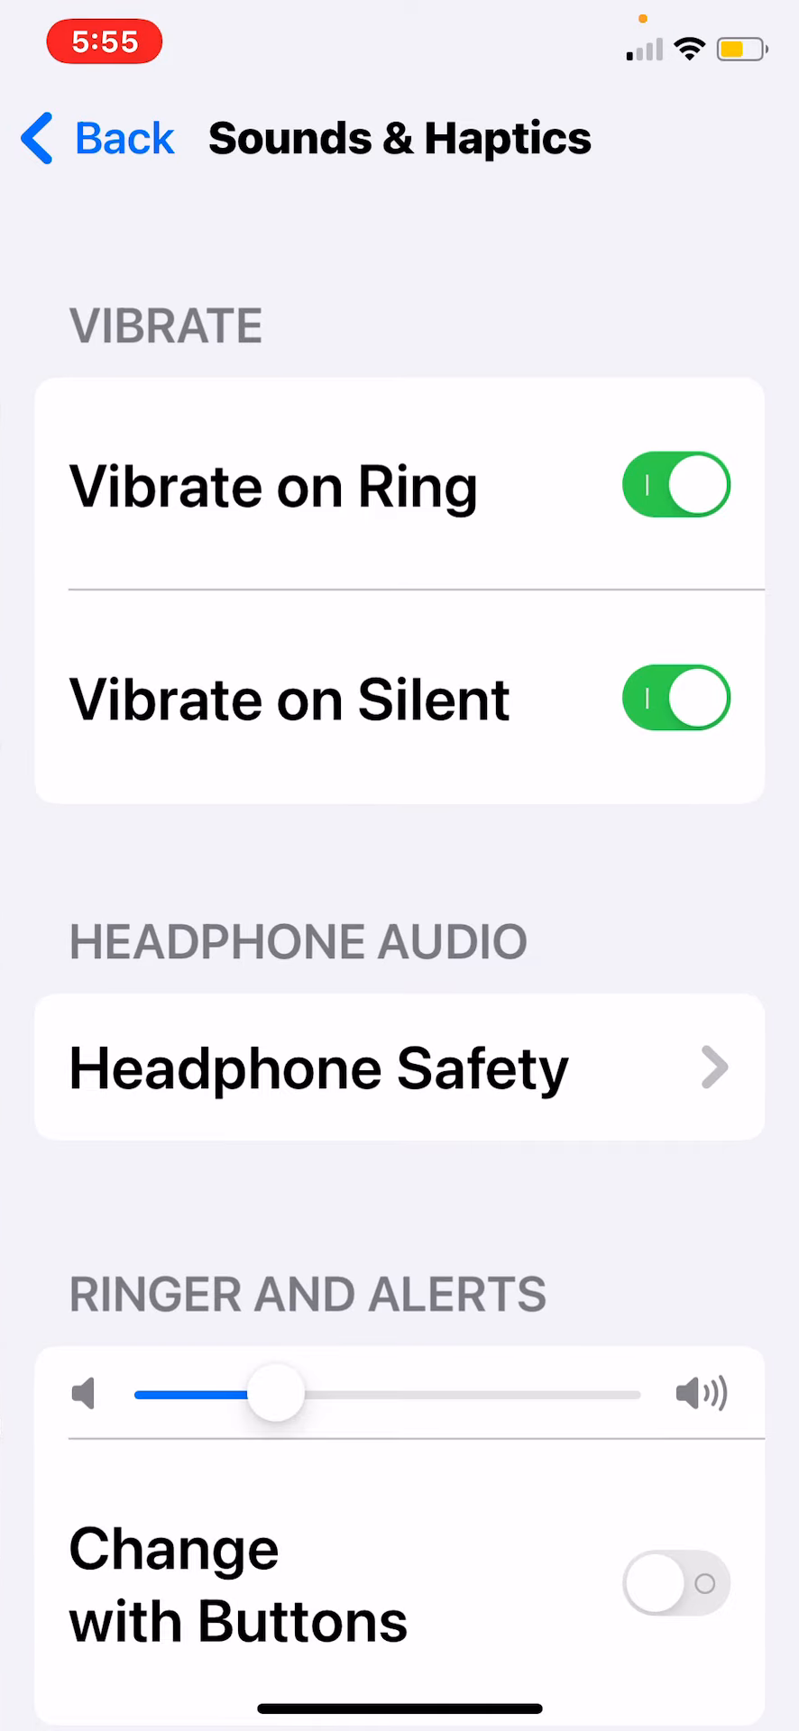
{"action": "scroll", "scroll_direction": "down", "scroll_amount": 3}
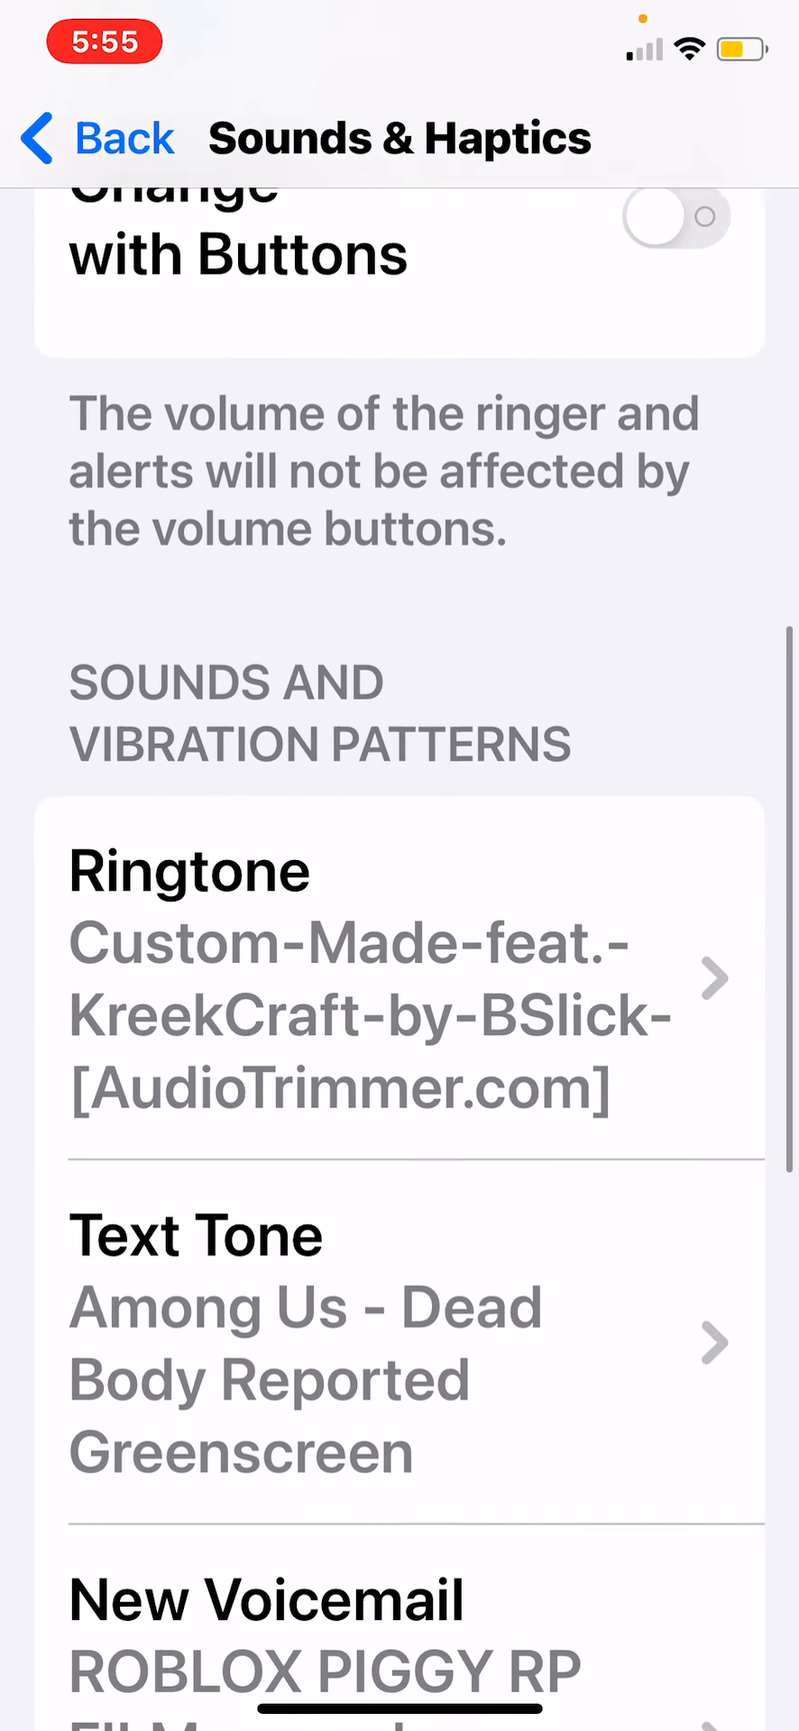
{"action": "scroll", "scroll_direction": "down", "scroll_amount": 3}
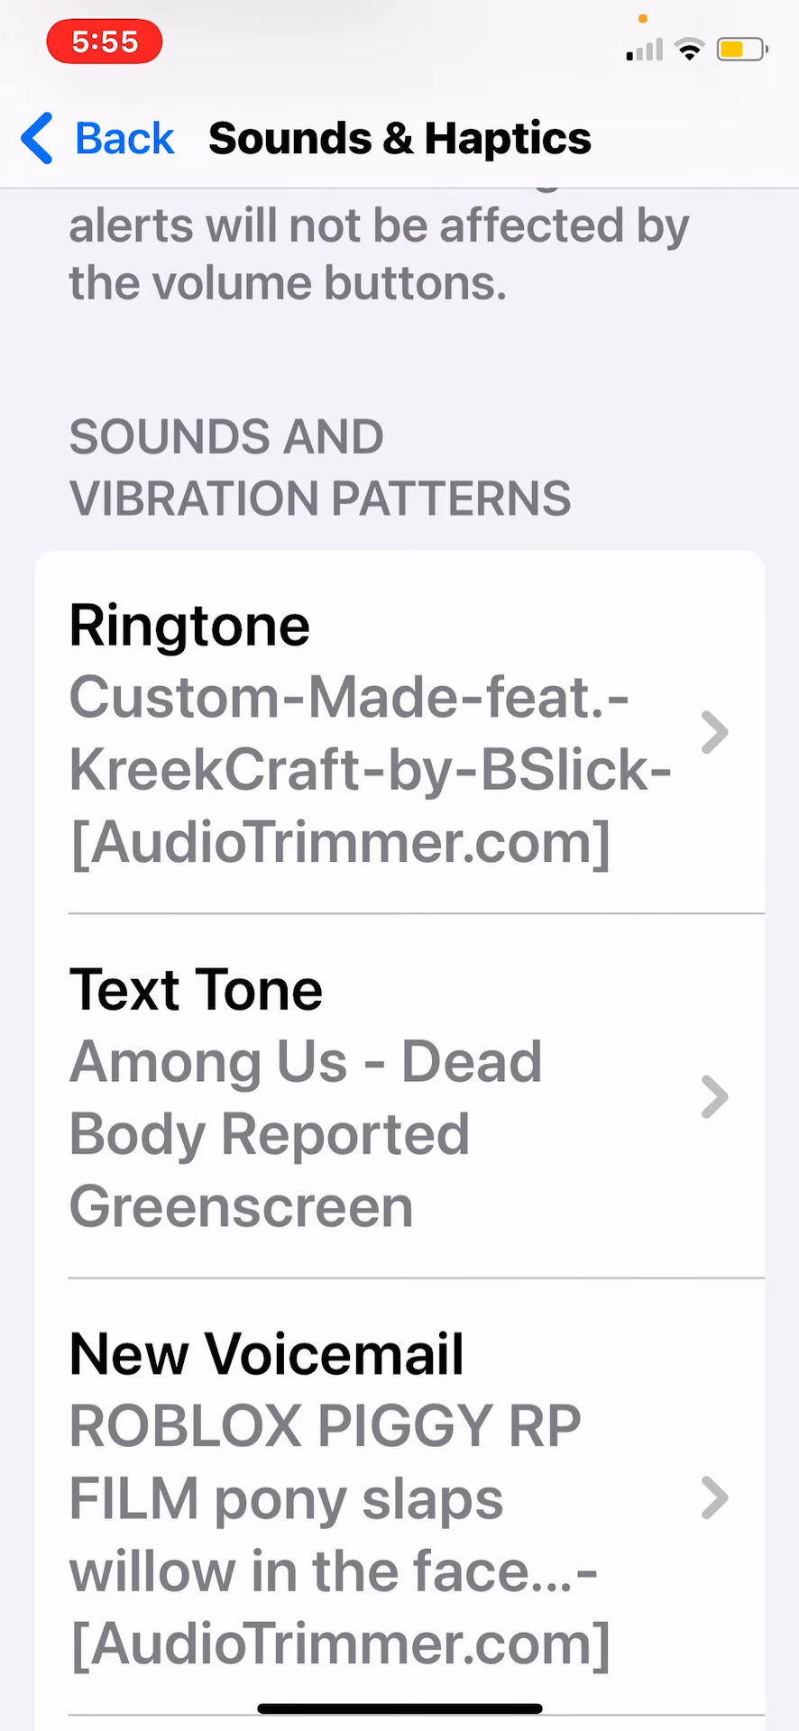
{"action": "left_click", "coordinate": [400, 732]}
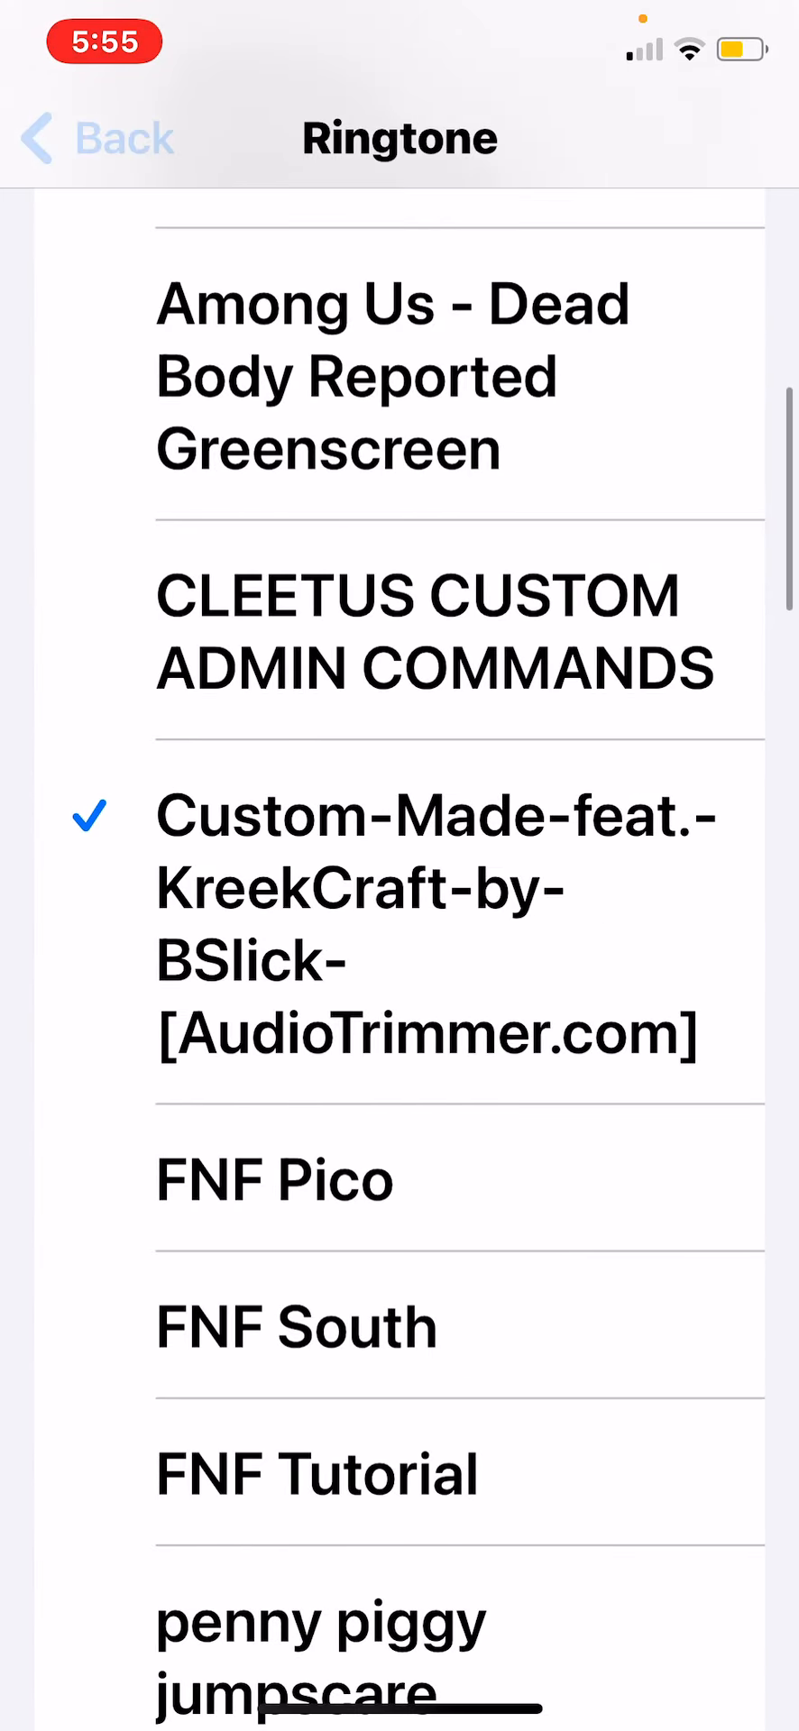
{"action": "left_click", "coordinate": [94, 139]}
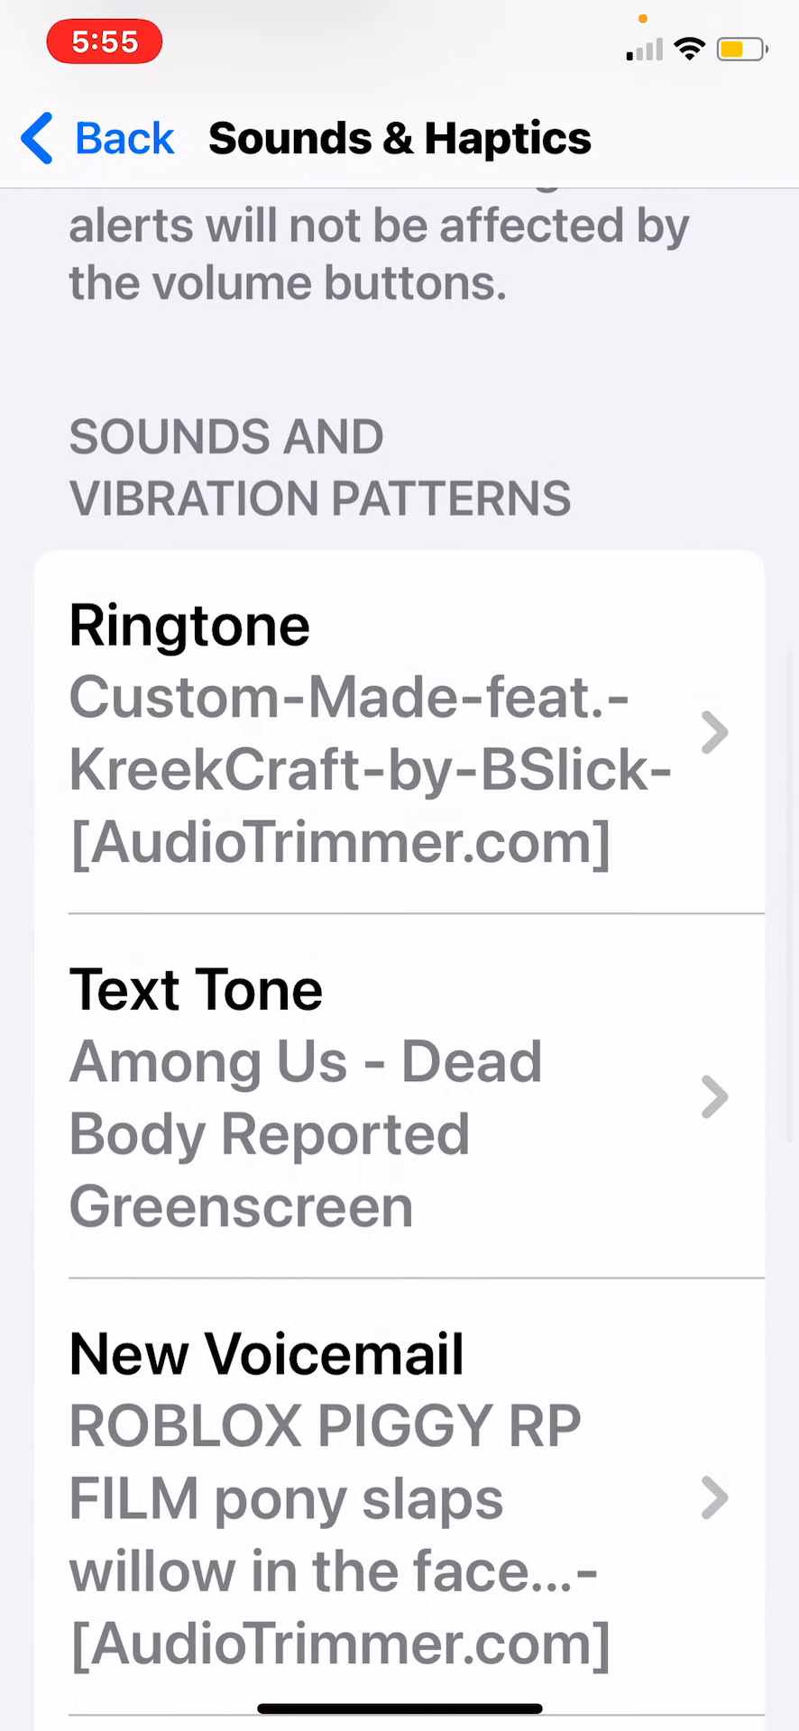